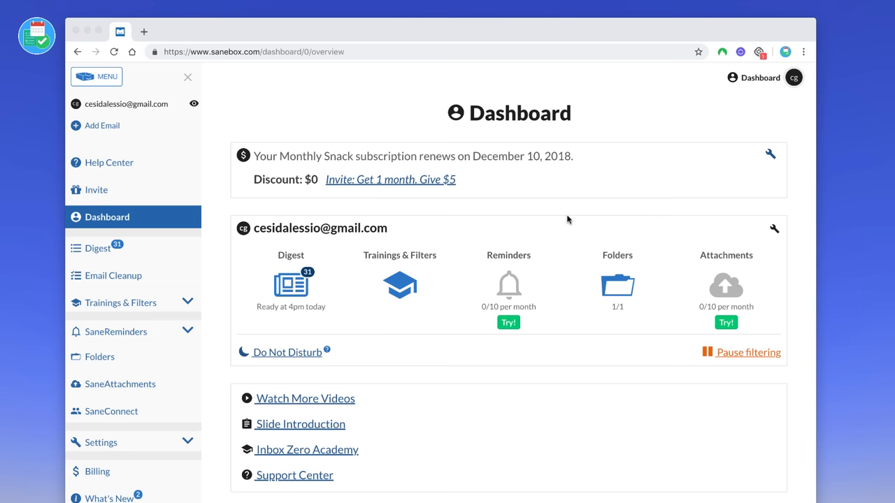
mouse_move(363, 236)
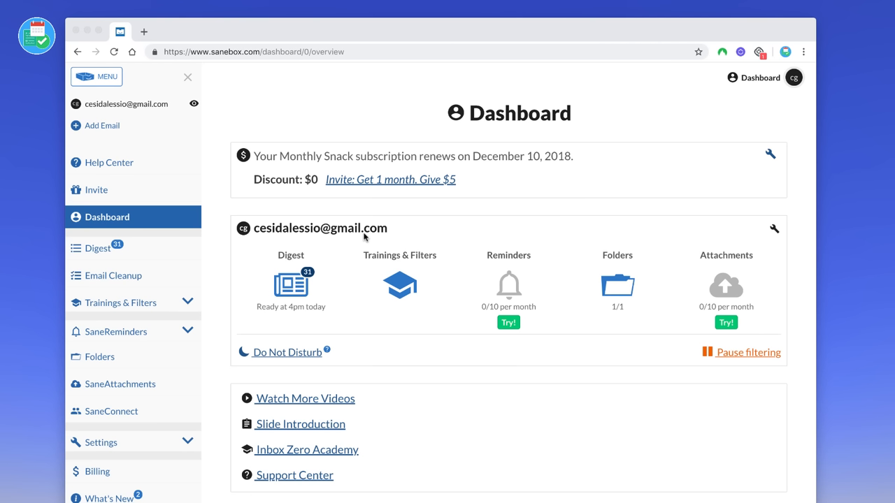
mouse_move(340, 210)
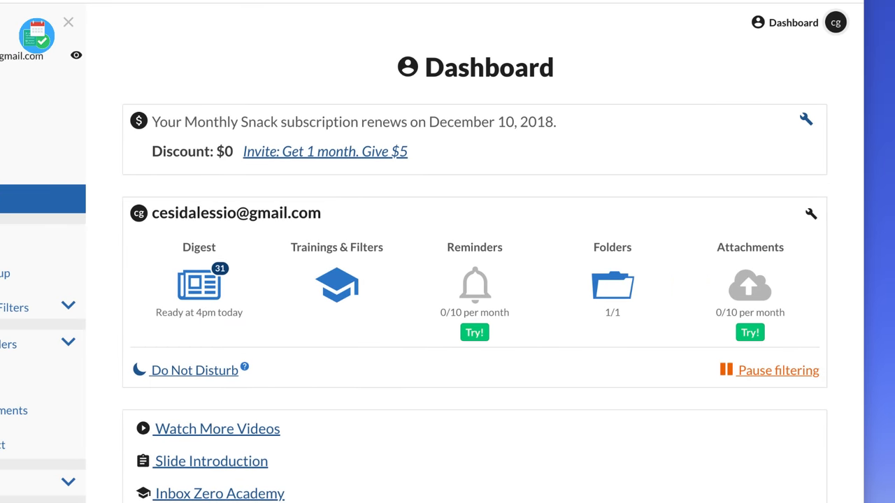
mouse_move(369, 404)
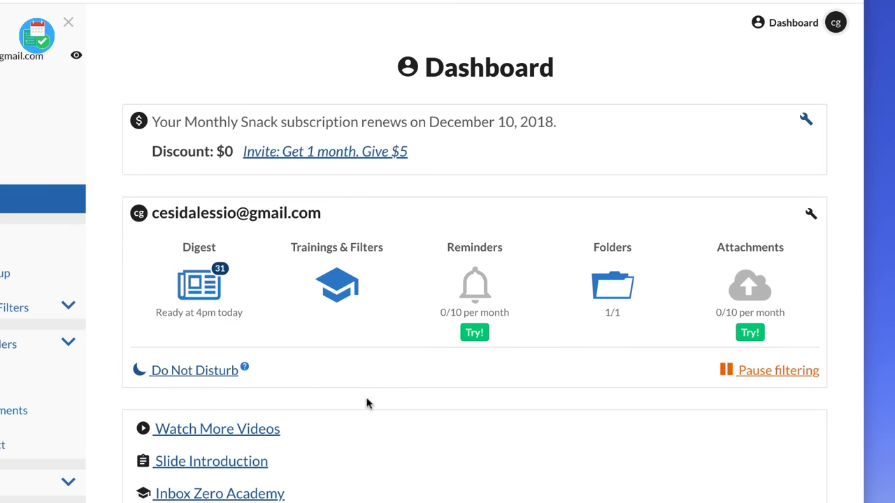
mouse_move(313, 222)
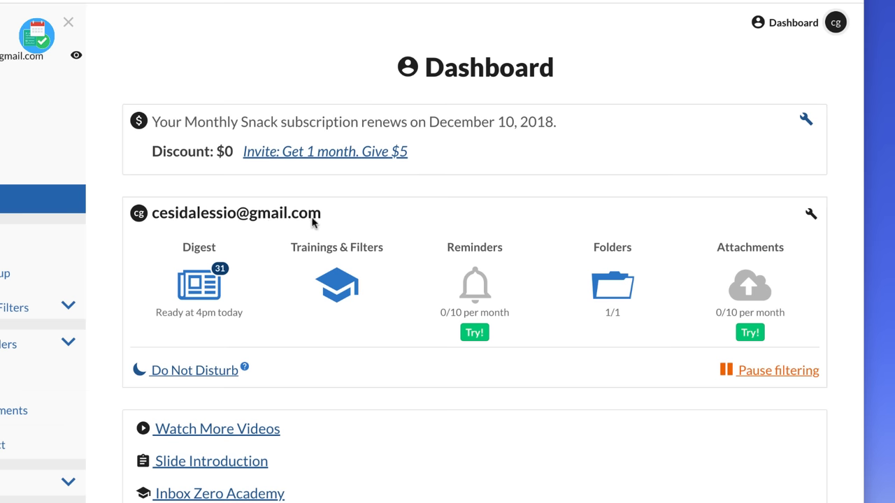
mouse_move(116, 73)
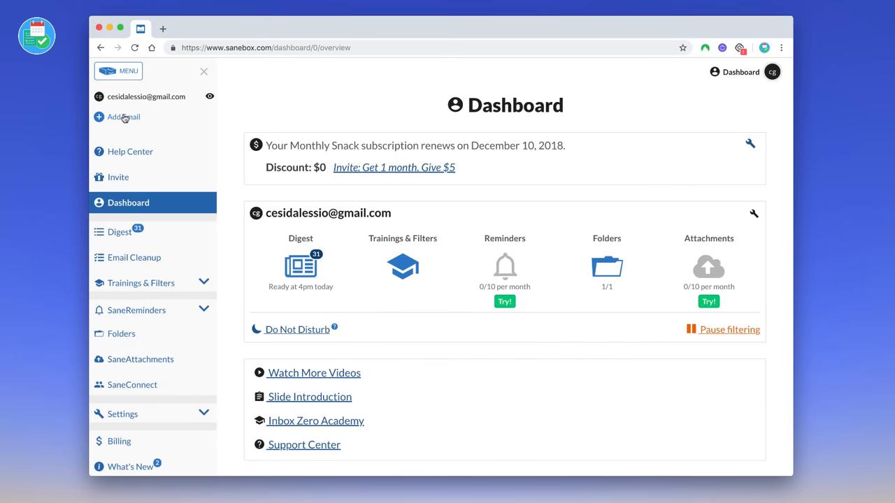
mouse_move(124, 126)
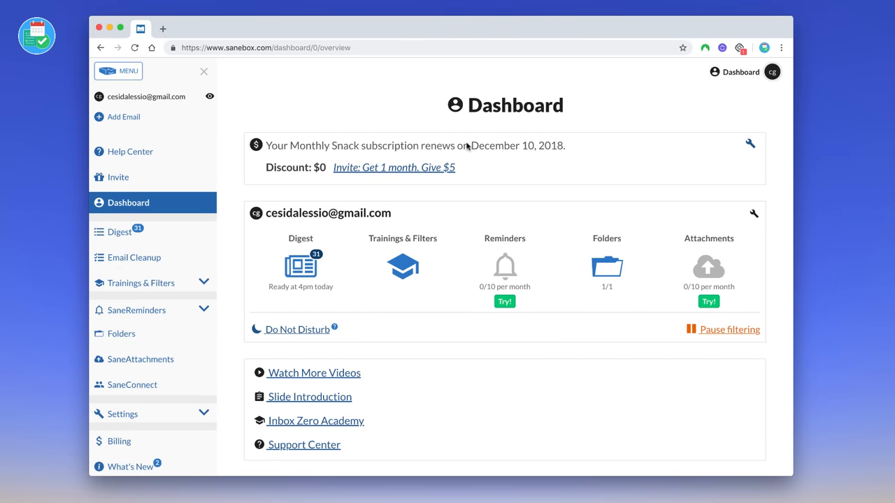
mouse_move(367, 194)
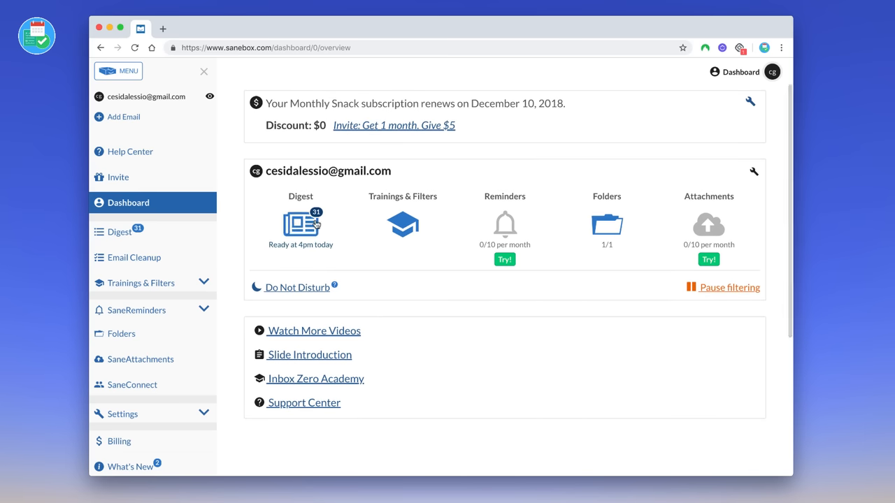
mouse_move(530, 217)
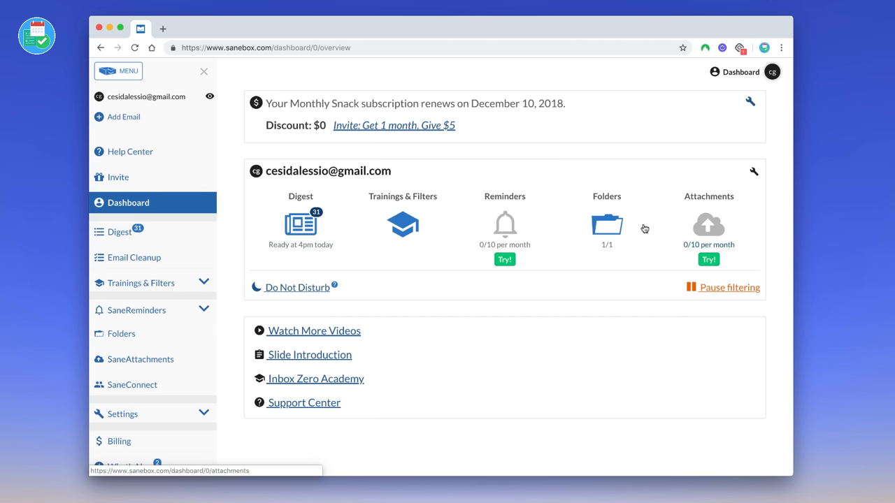
left_click(301, 224)
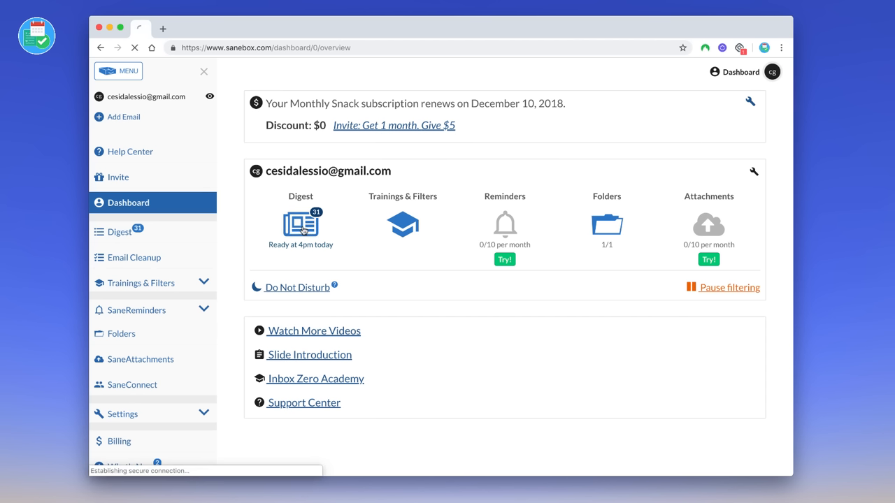
left_click(119, 231)
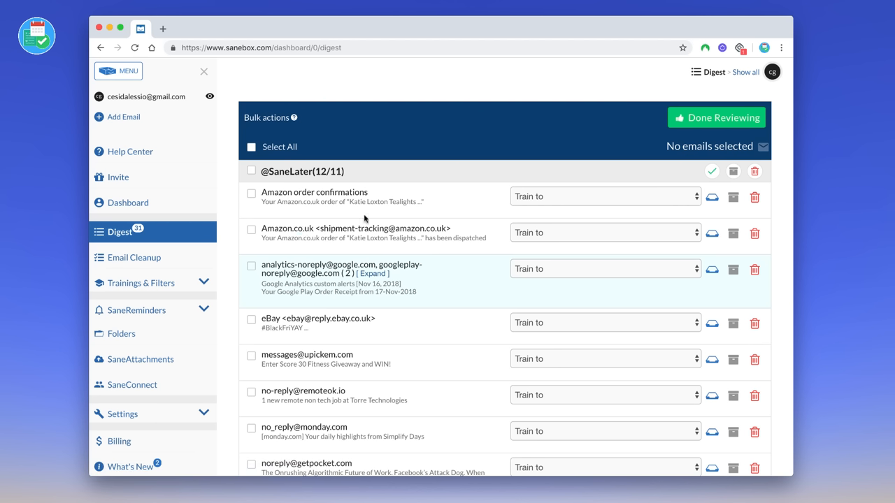
mouse_move(443, 219)
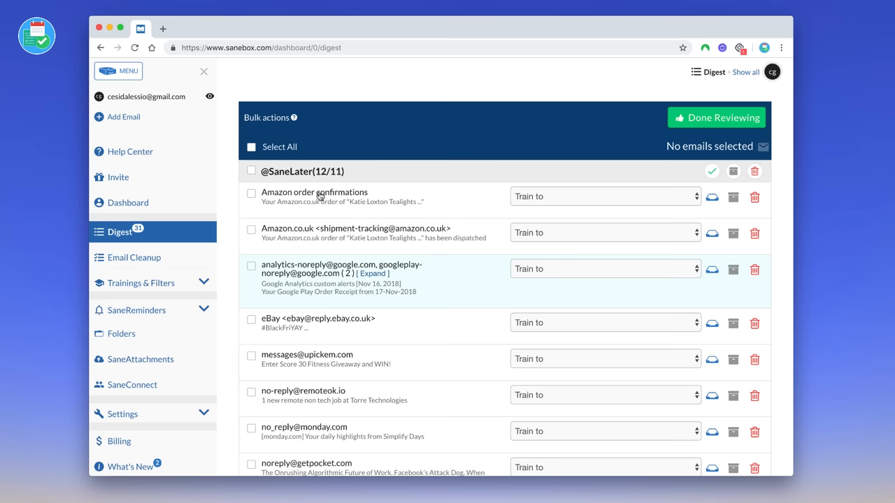
scroll("down", 3)
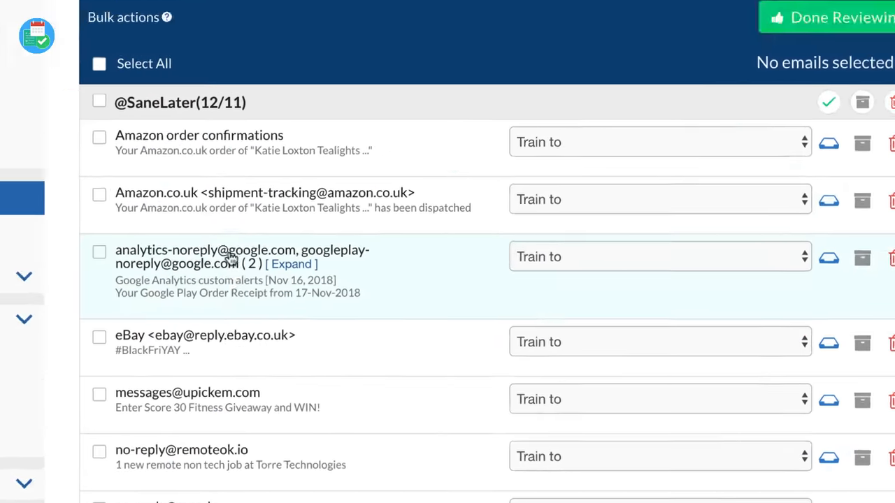
scroll("down", 3)
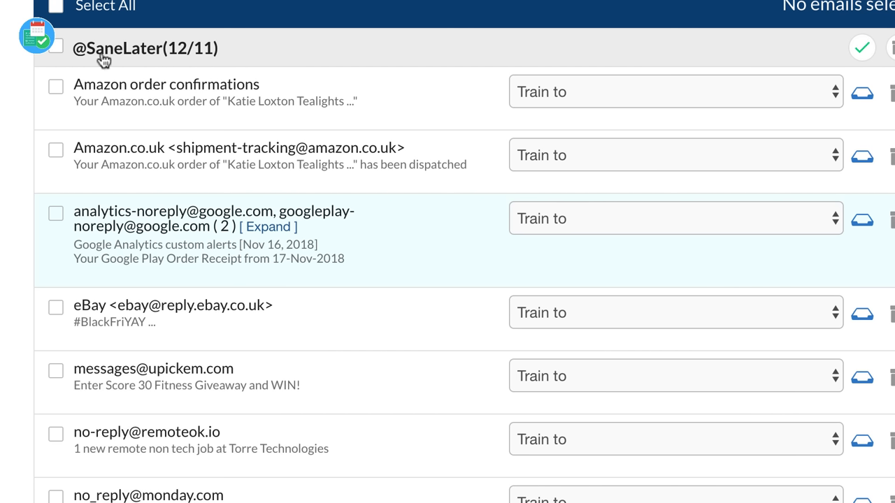
mouse_move(161, 55)
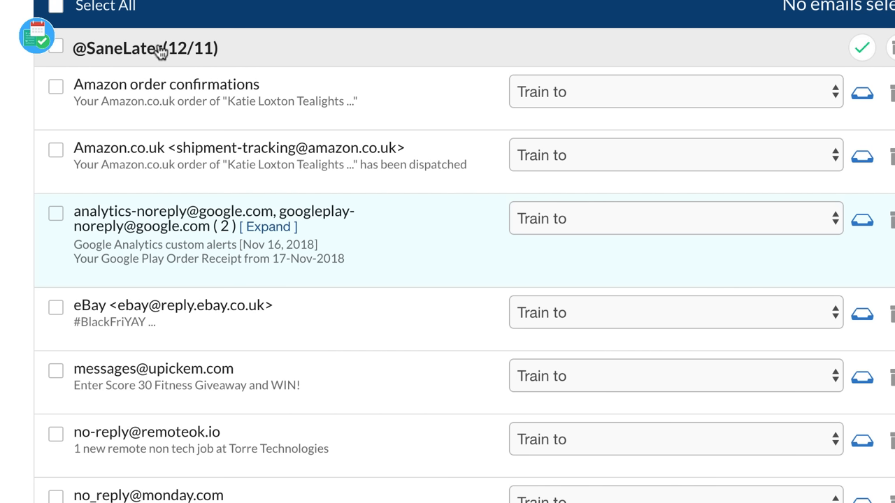
mouse_move(157, 55)
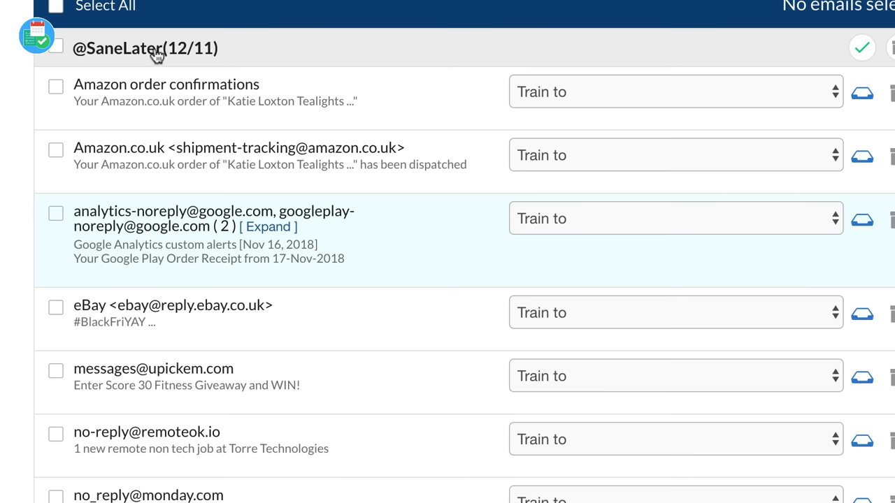
mouse_move(594, 106)
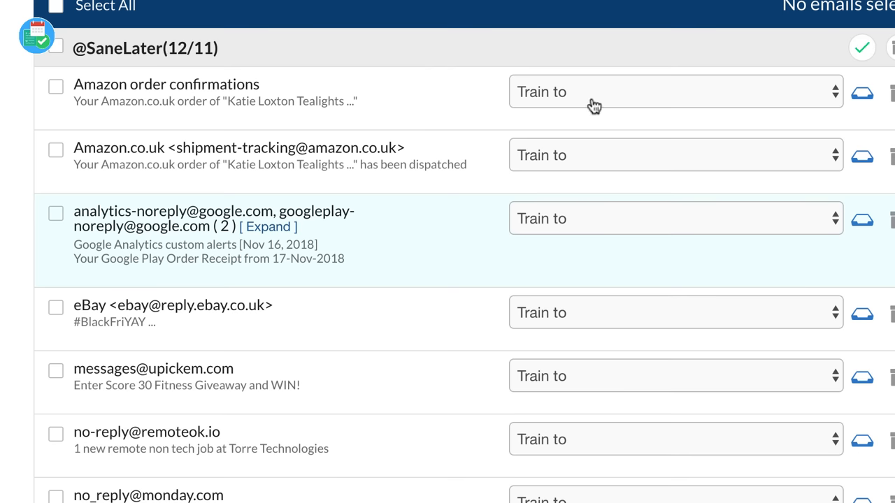
mouse_move(597, 103)
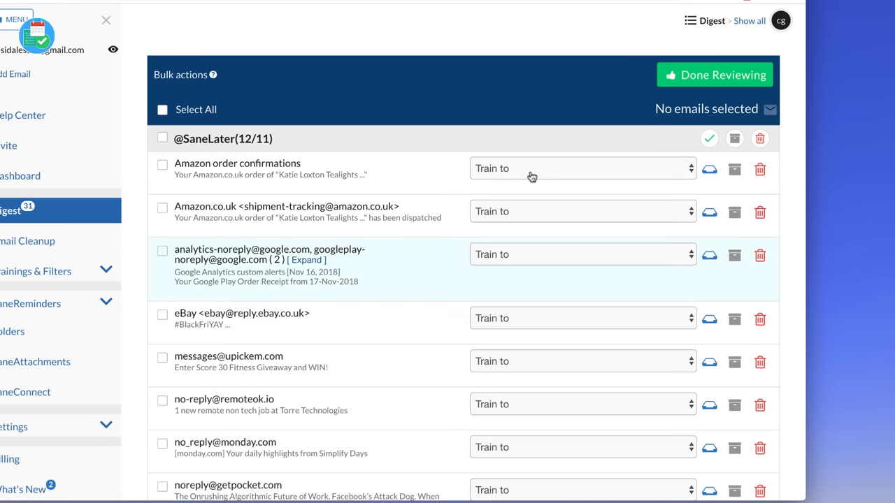
mouse_move(202, 142)
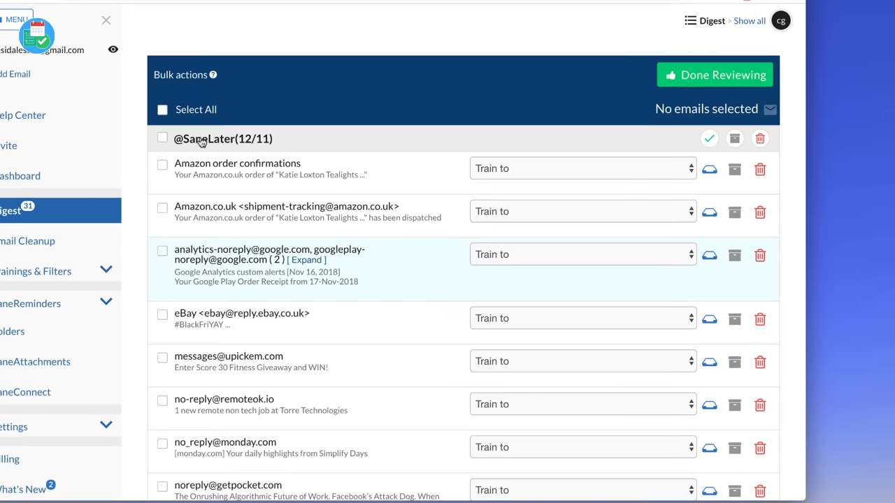
mouse_move(245, 194)
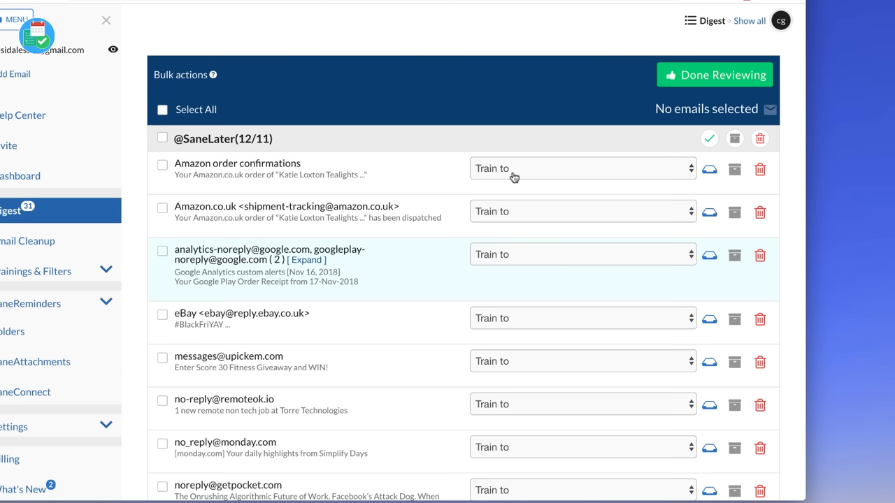
scroll("down", 3)
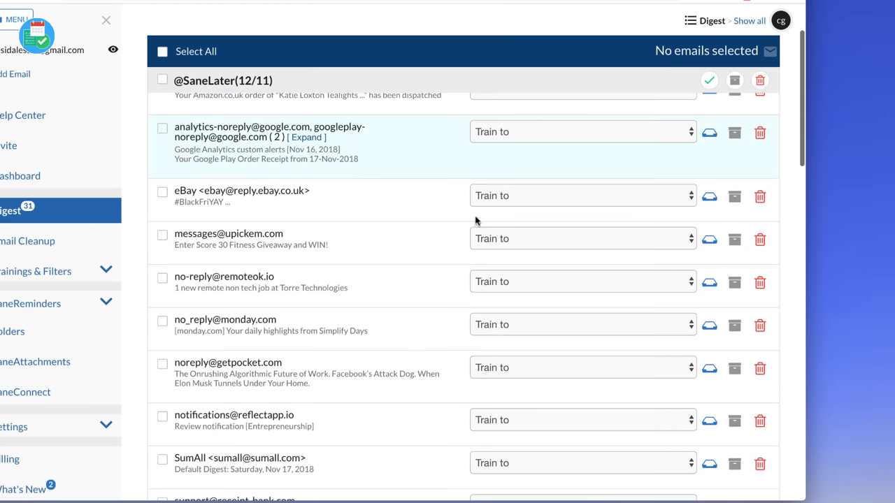
mouse_move(493, 206)
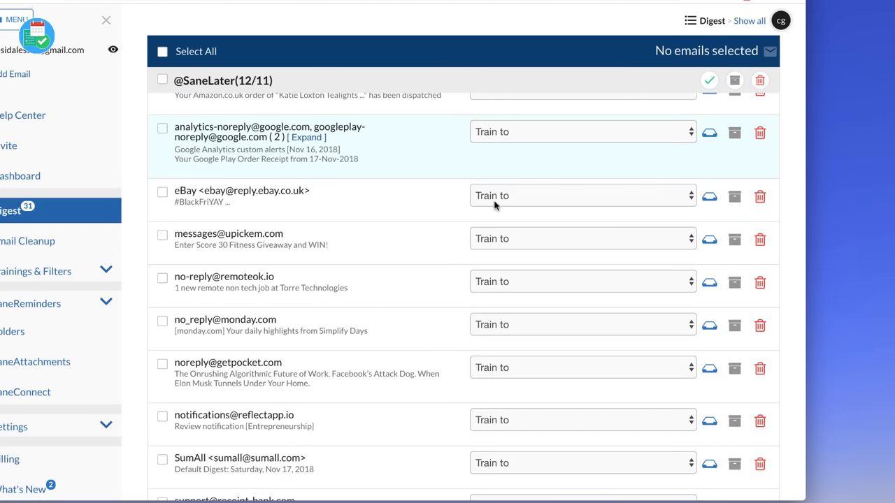
left_click(582, 195)
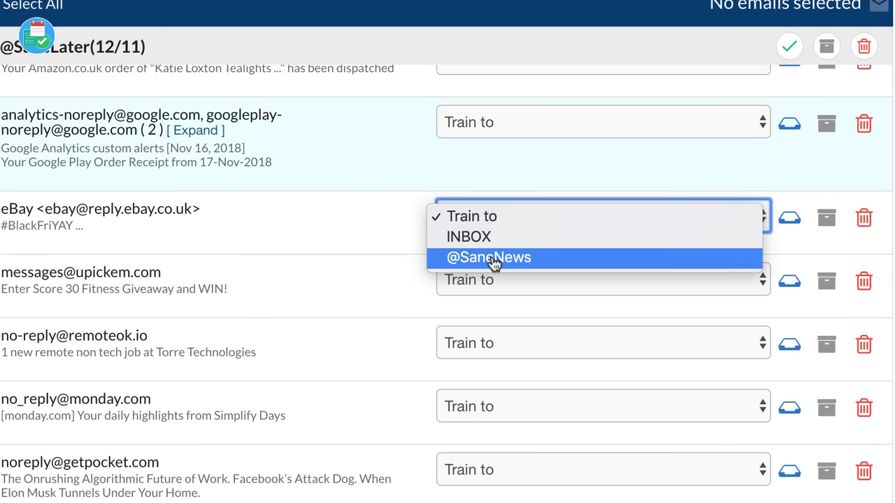
left_click(489, 257)
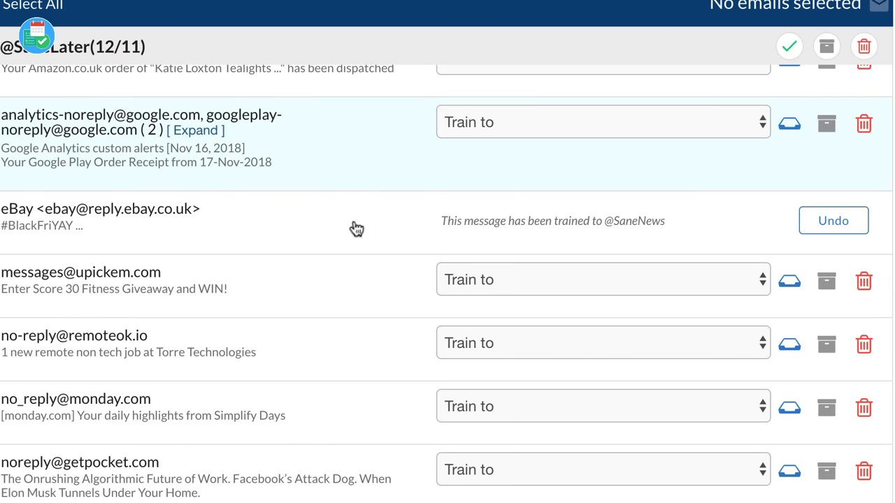
mouse_move(258, 234)
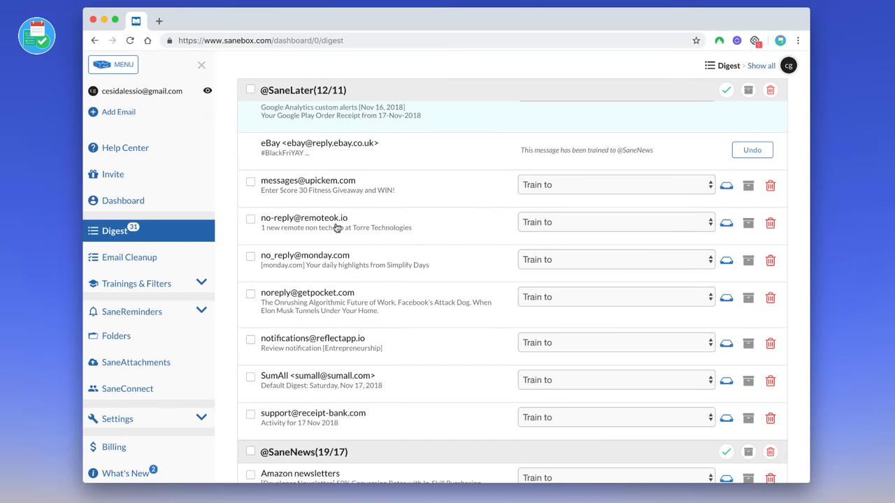
left_click(616, 222)
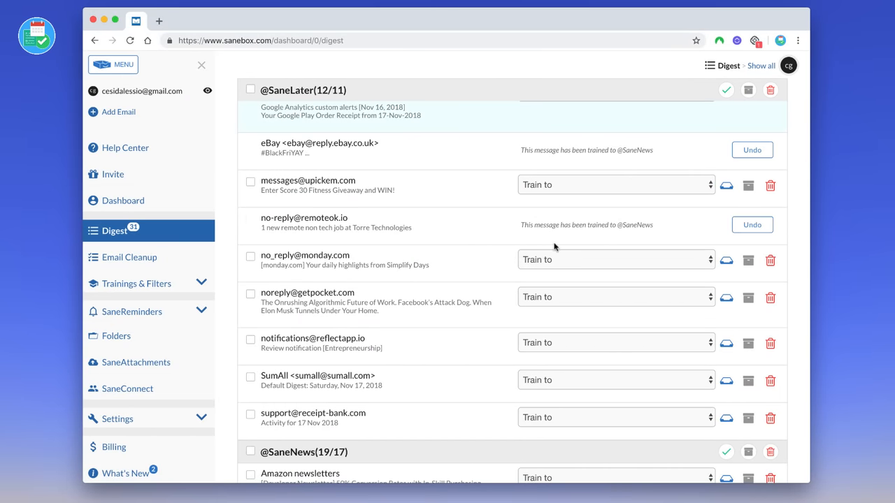
left_click(615, 194)
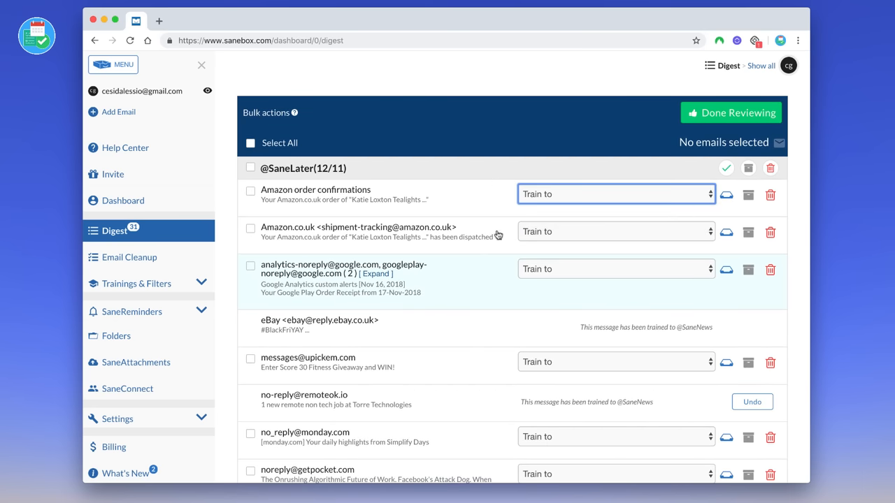
Scroll to the end of the Digest and mark it Done Reviewing.
scroll("down", 3)
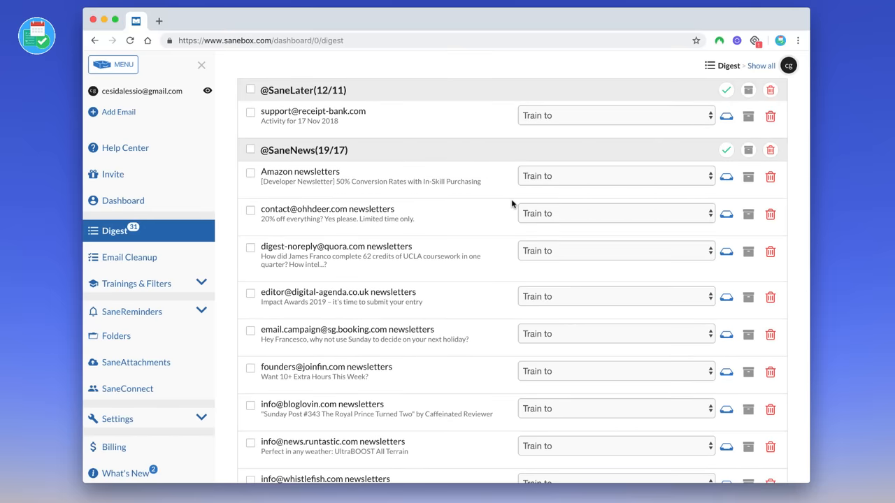
scroll("down", 3)
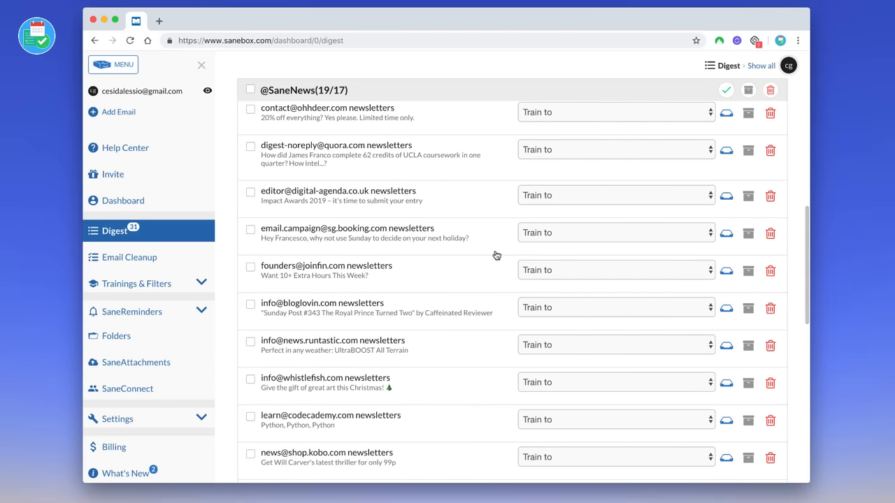
scroll("down", 3)
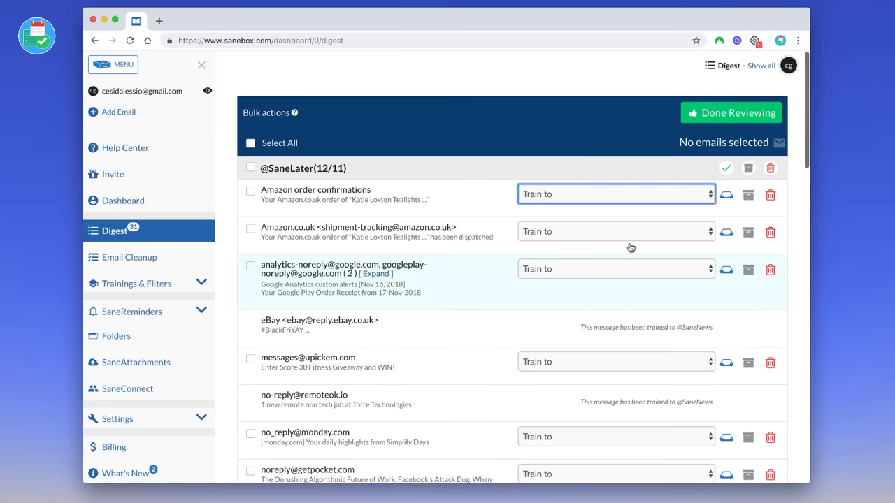
left_click(730, 113)
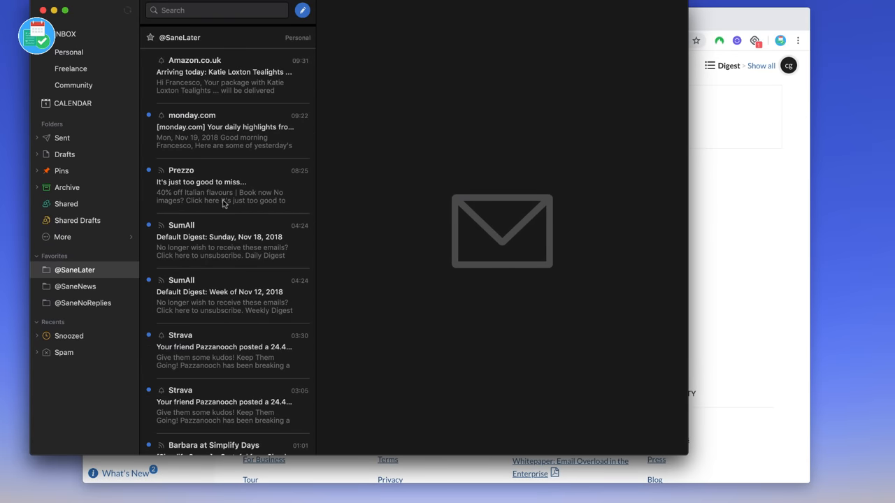
mouse_move(102, 278)
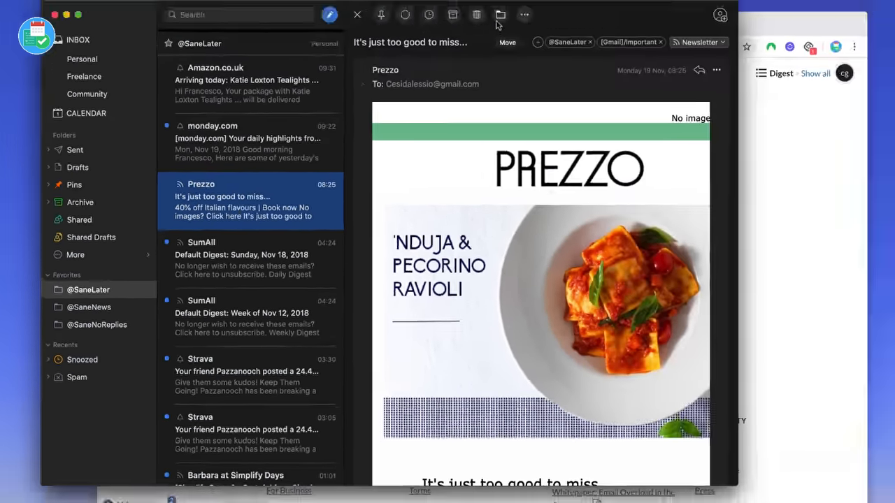
left_click(499, 14)
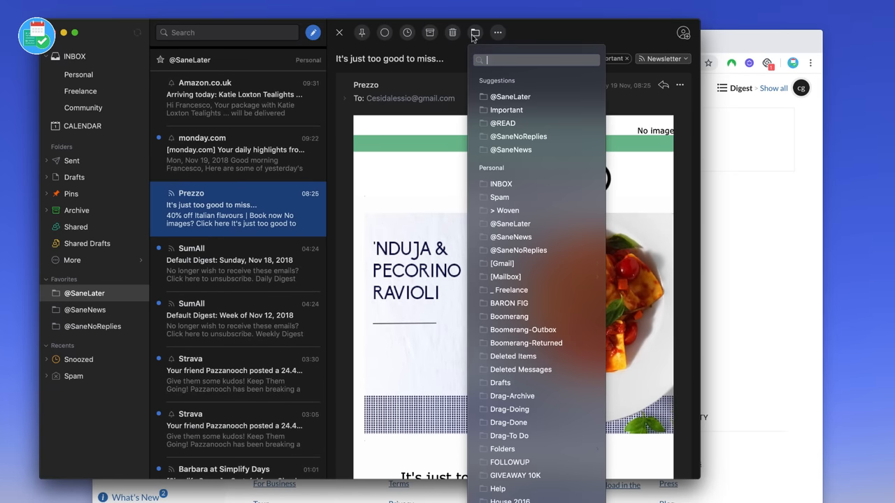
left_click(506, 110)
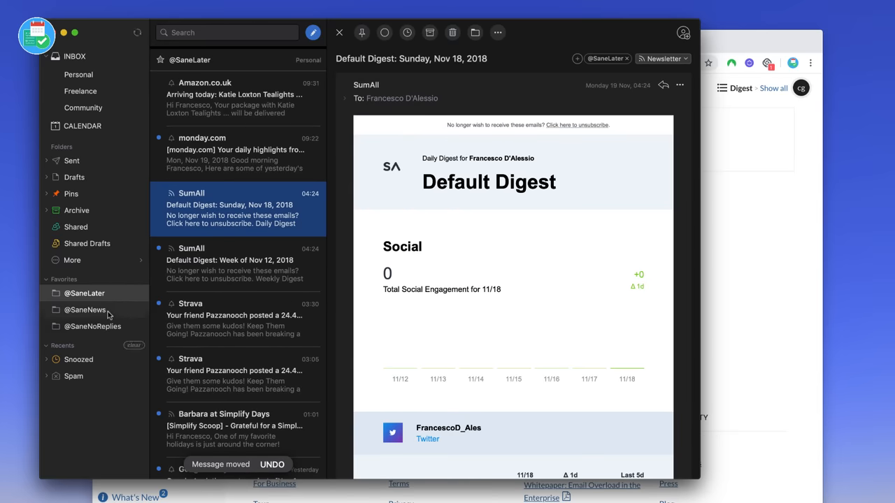
left_click(84, 310)
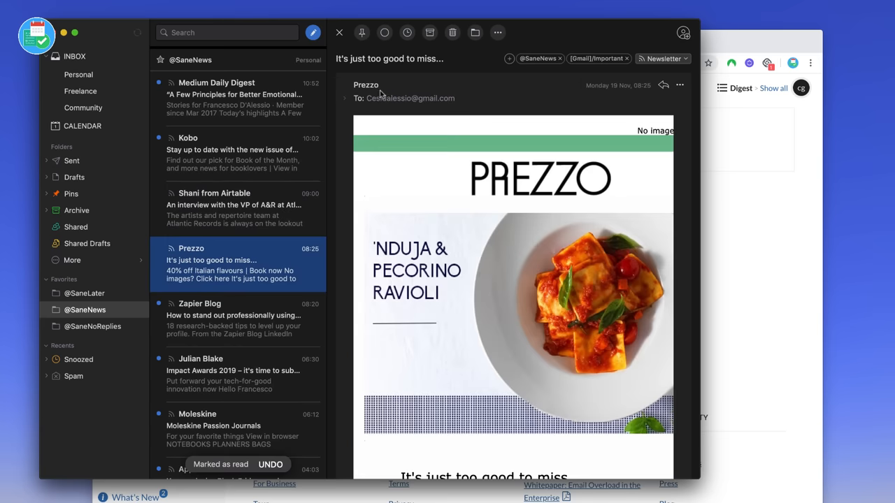
left_click(344, 98)
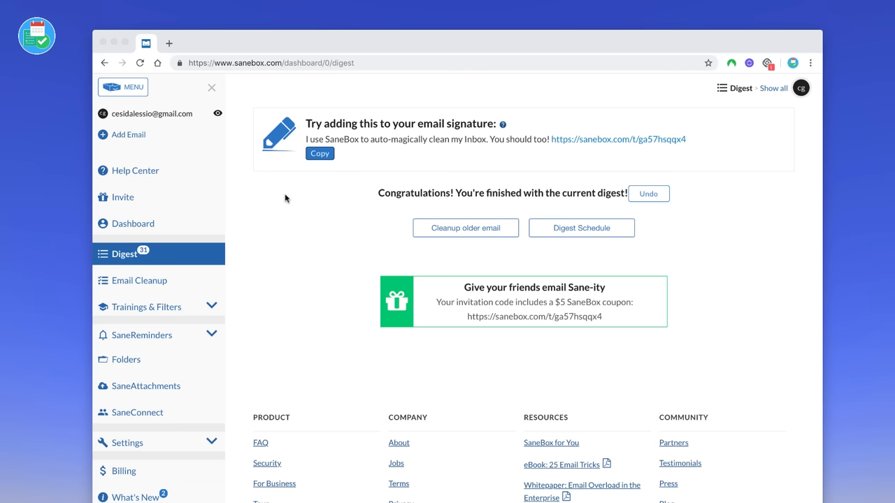
mouse_move(484, 326)
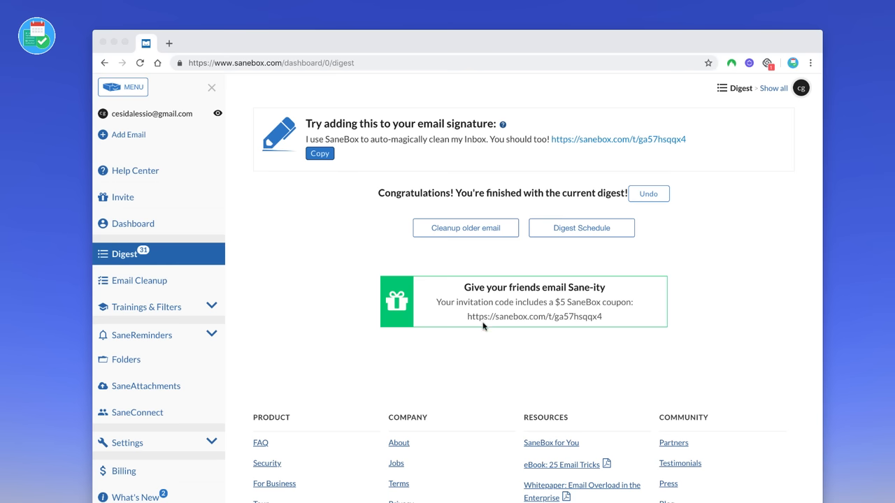
mouse_move(166, 285)
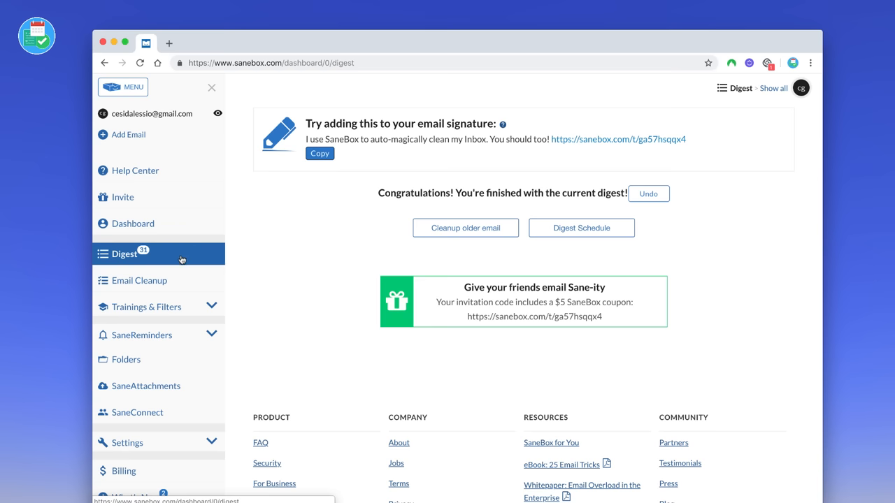
mouse_move(164, 262)
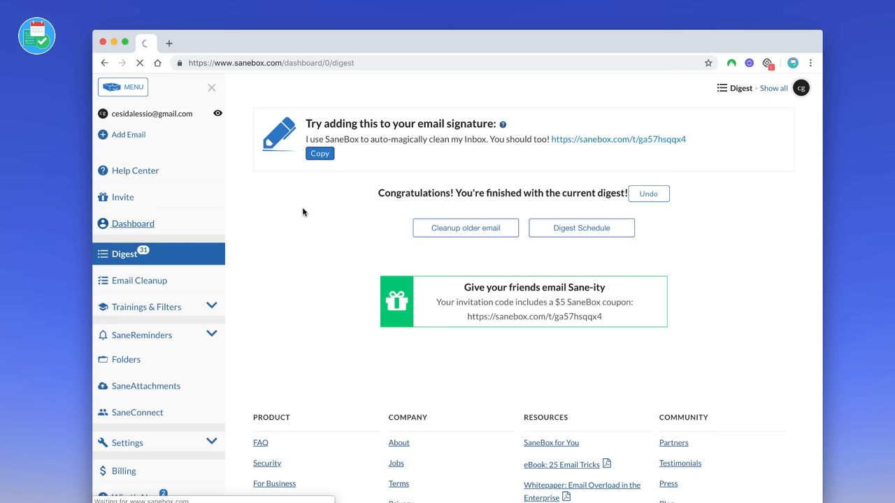
From the dashboard, open Trainings & Filters and view the trained Contacts list.
left_click(133, 223)
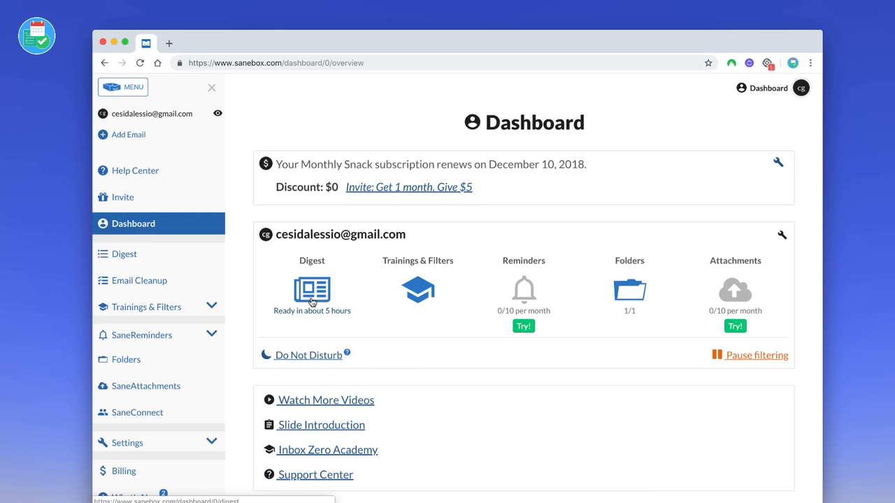
mouse_move(330, 317)
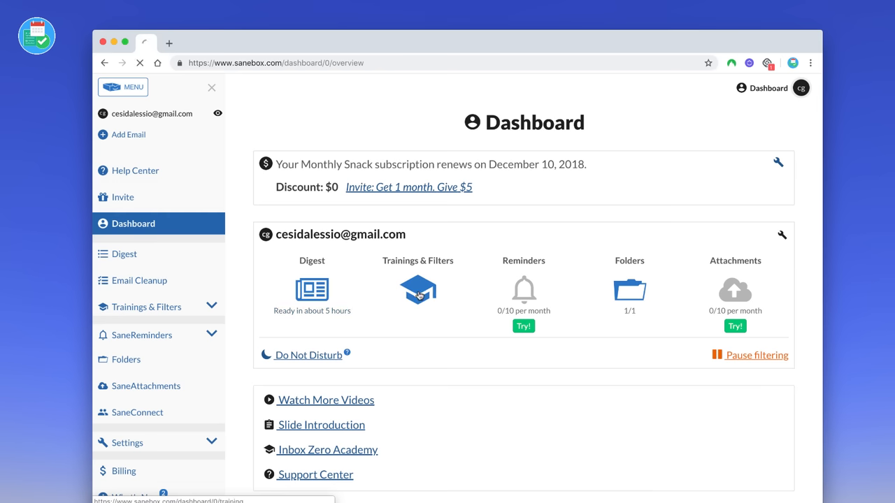
left_click(418, 290)
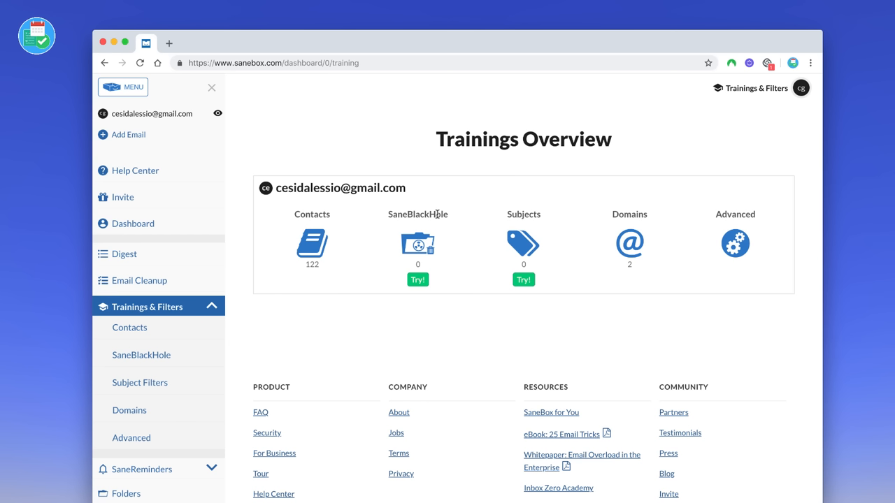
mouse_move(518, 231)
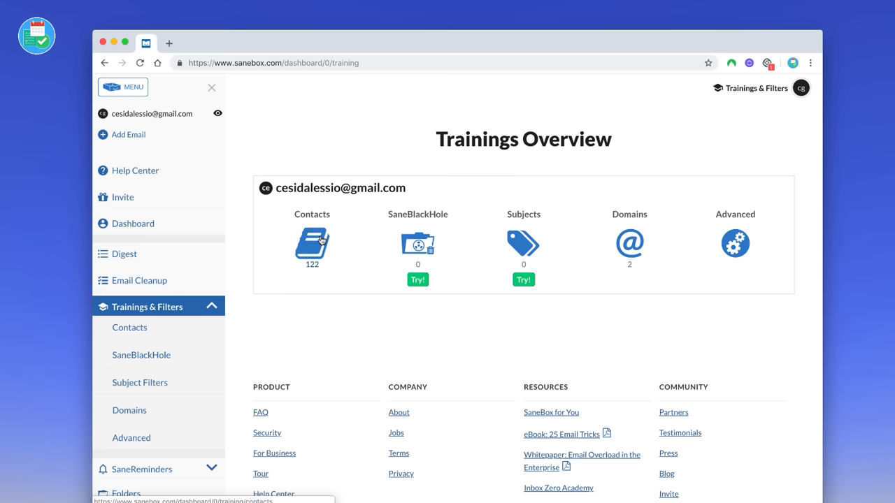
left_click(129, 327)
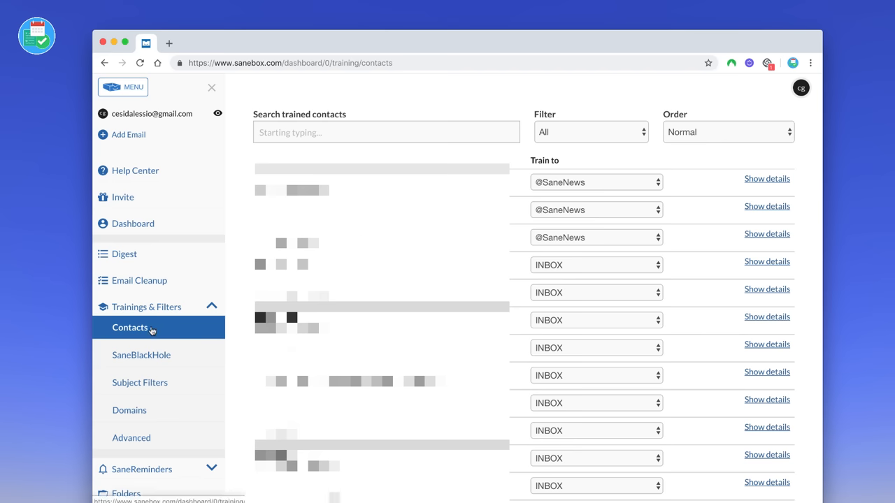
mouse_move(149, 311)
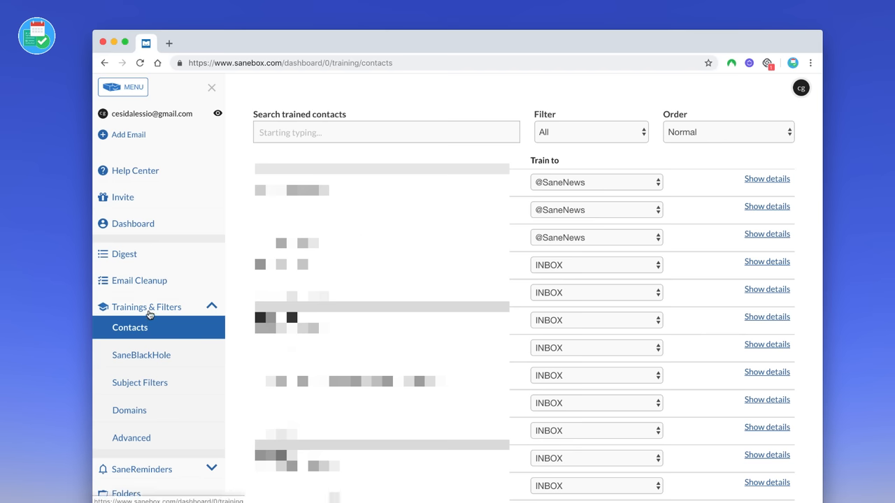
From the dashboard, try Reminders and start a quick reminder as an email draft.
left_click(133, 223)
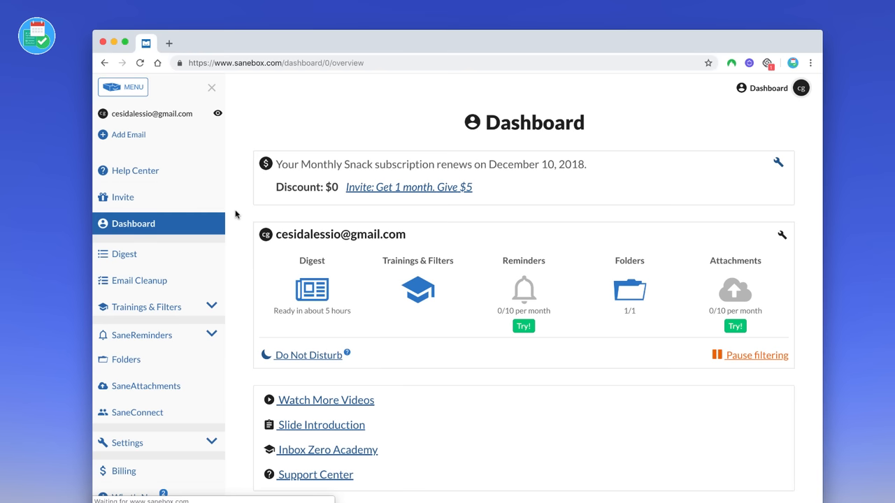
mouse_move(524, 290)
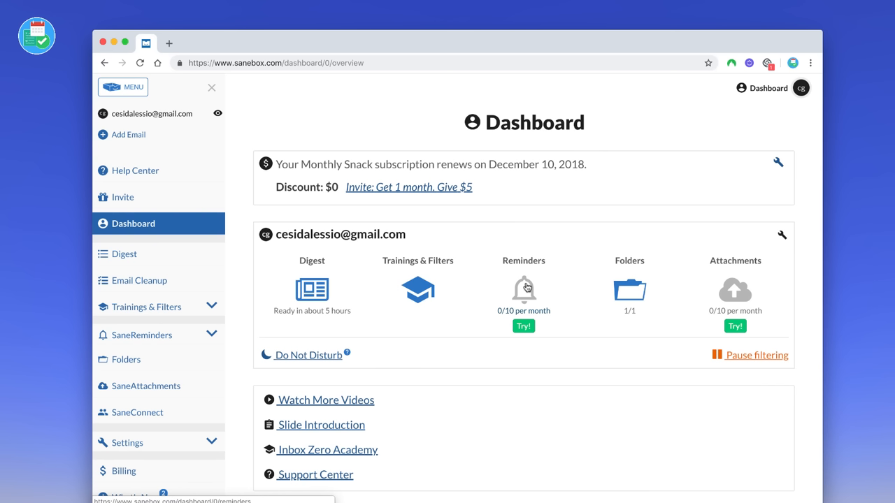
mouse_move(525, 288)
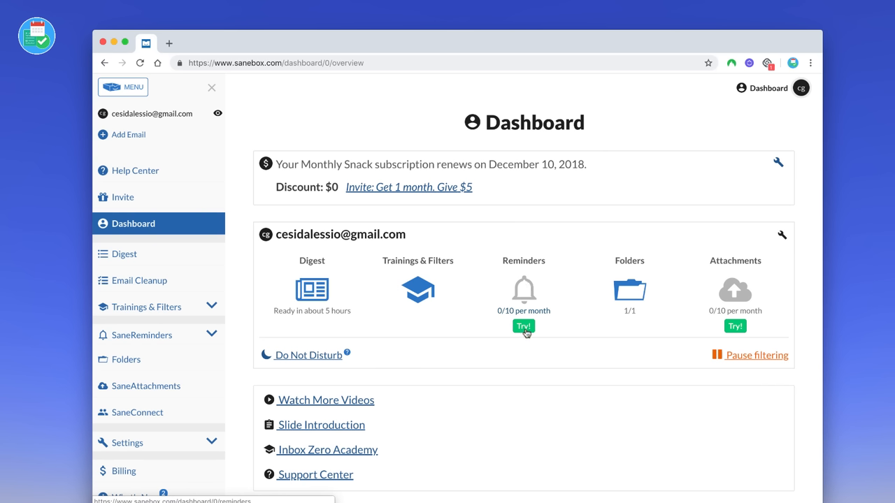
left_click(522, 325)
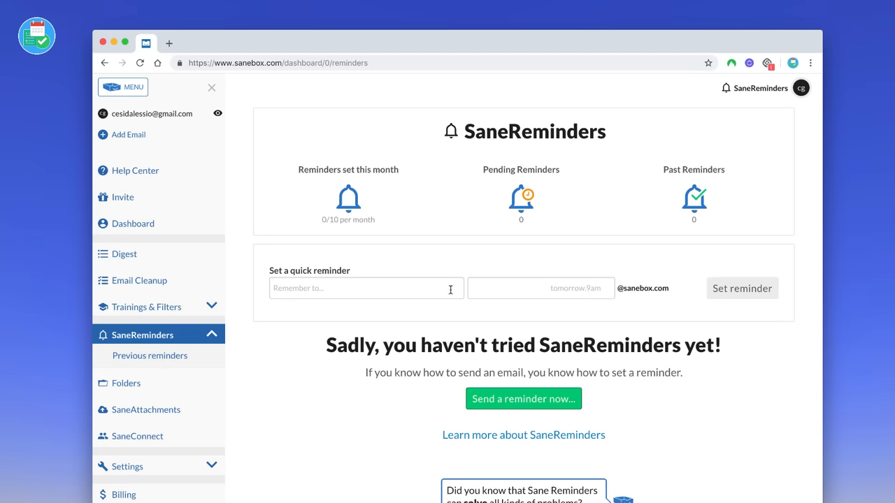
left_click(741, 288)
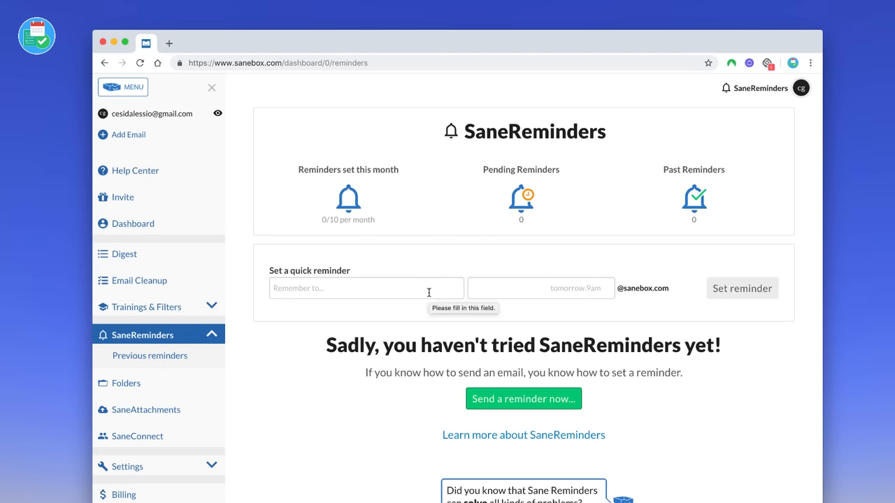
left_click(523, 398)
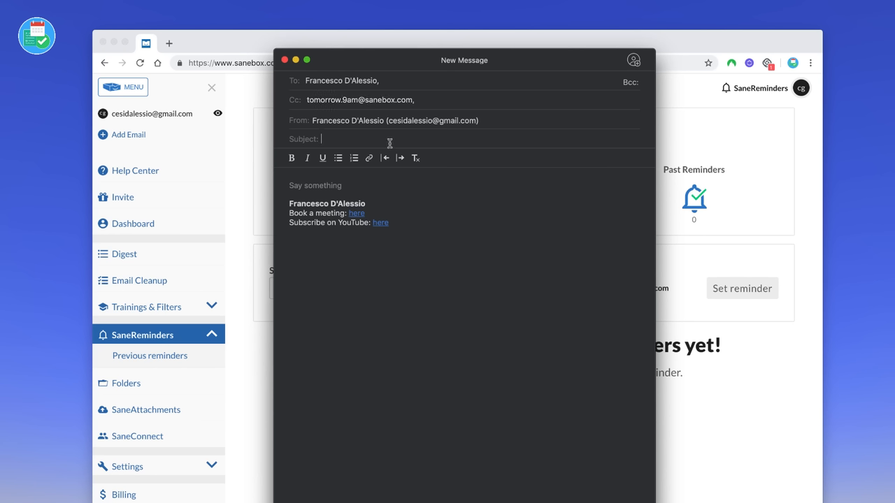
mouse_move(406, 144)
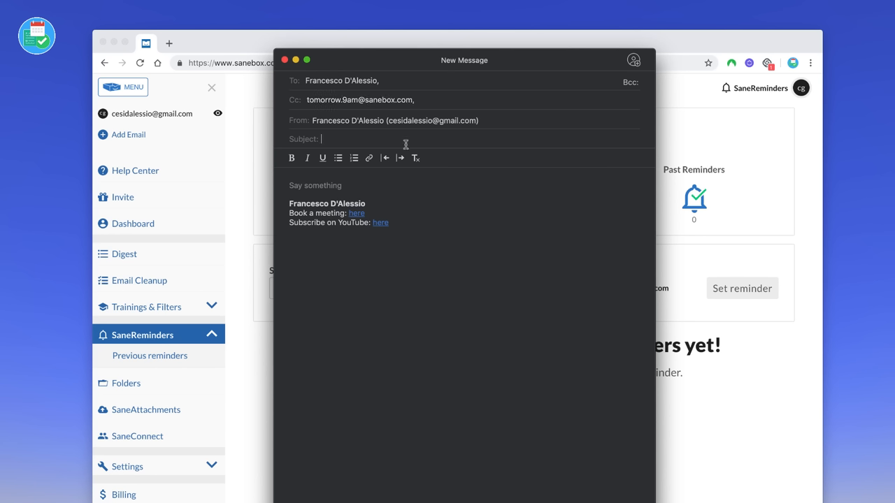
type("Pick")
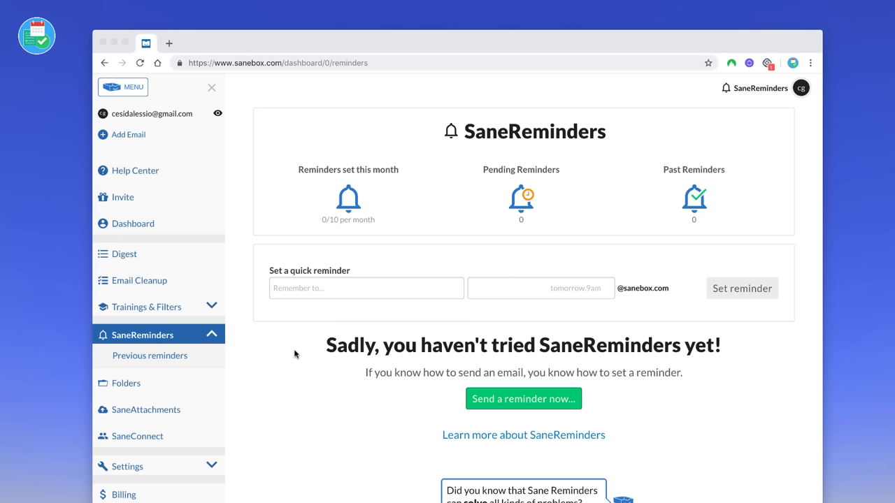
mouse_move(232, 234)
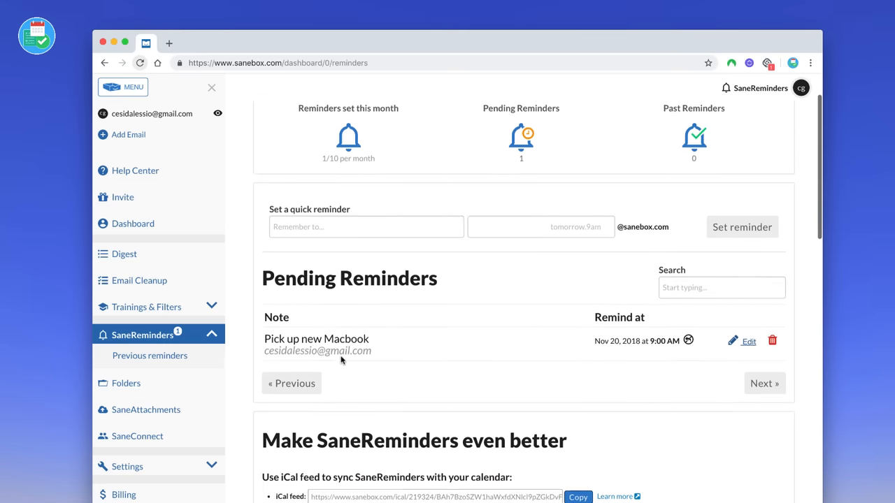
Scroll the SaneReminders page to check the pending 'Pick up new Macbook' reminder.
scroll("down", 3)
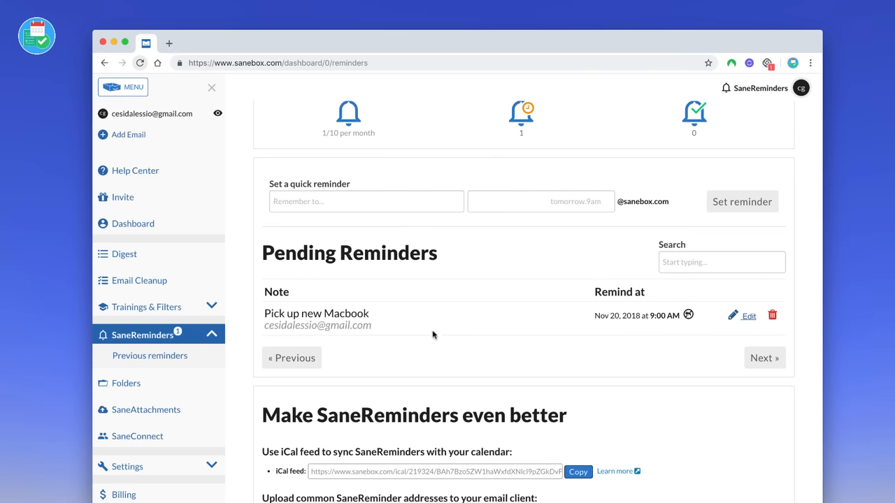
mouse_move(485, 330)
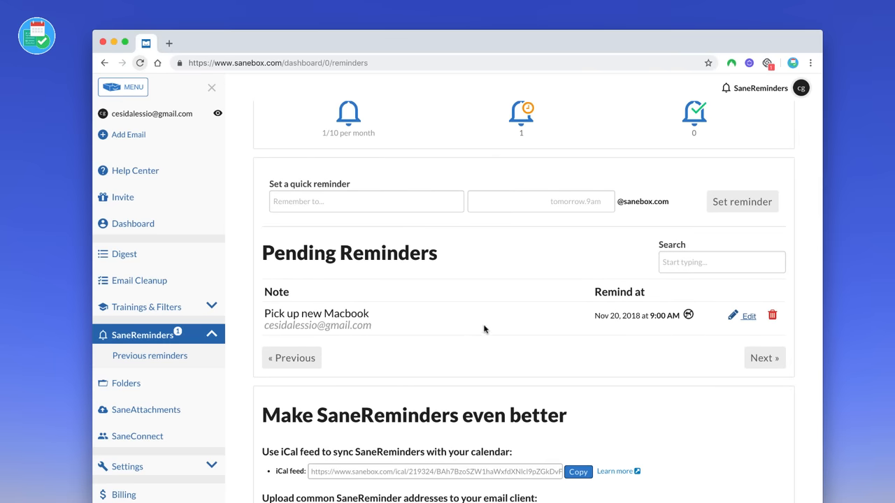
mouse_move(376, 326)
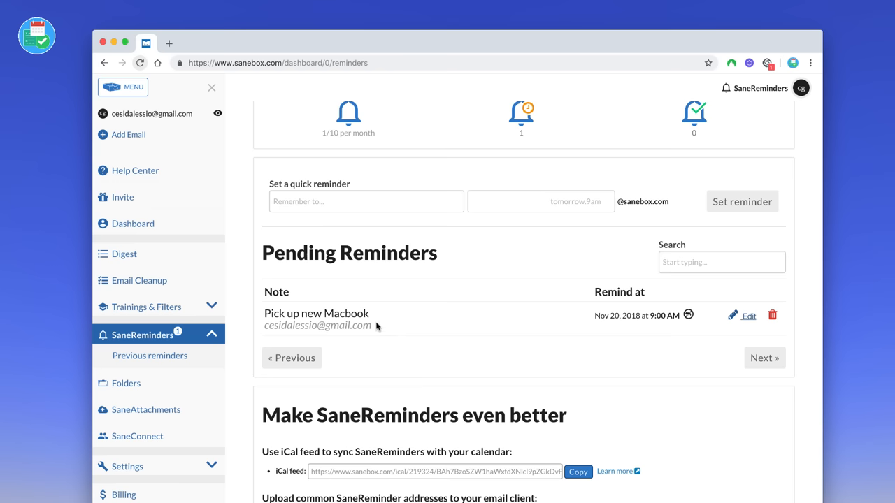
scroll("up", 3)
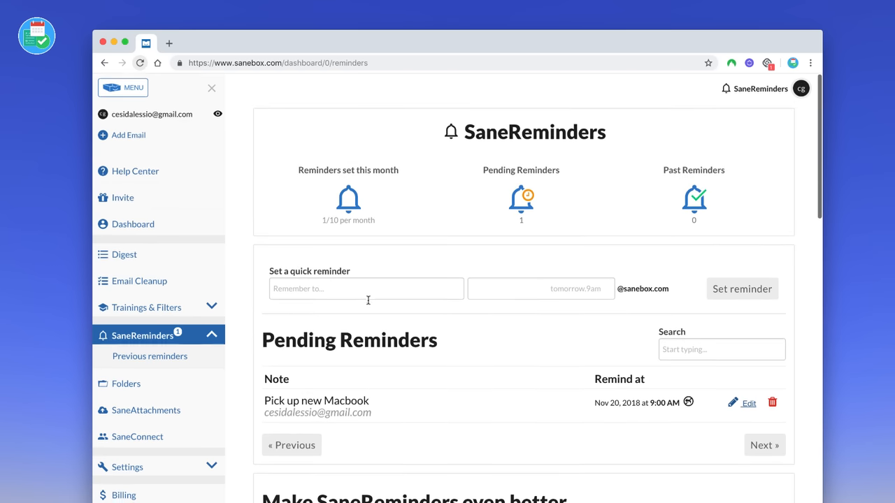
left_click(742, 289)
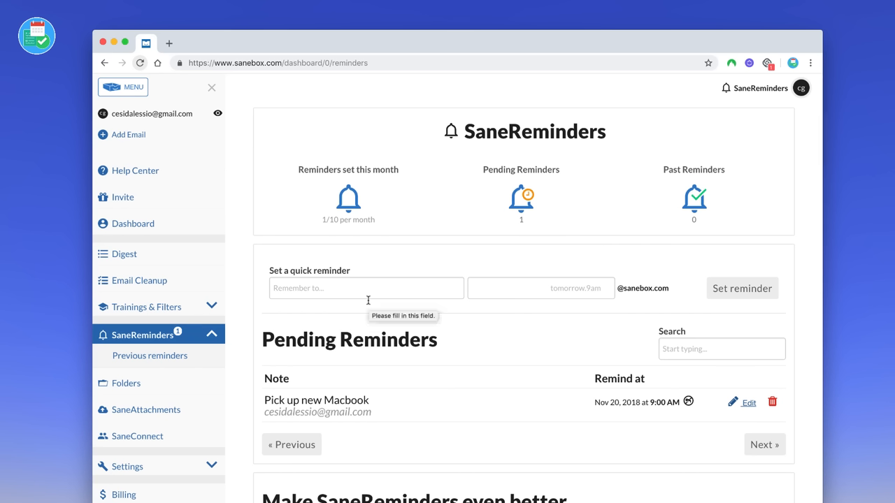
mouse_move(227, 218)
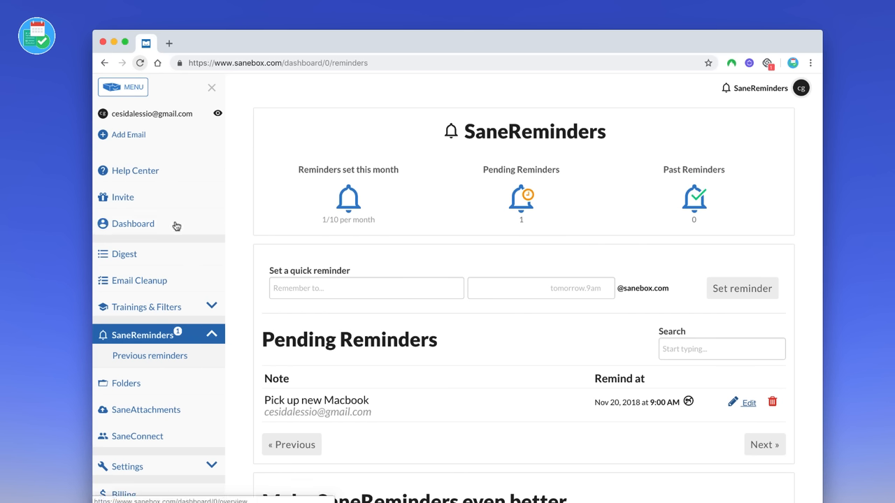
View the SaneAttachments cloud storage options, then return to the dashboard.
left_click(146, 410)
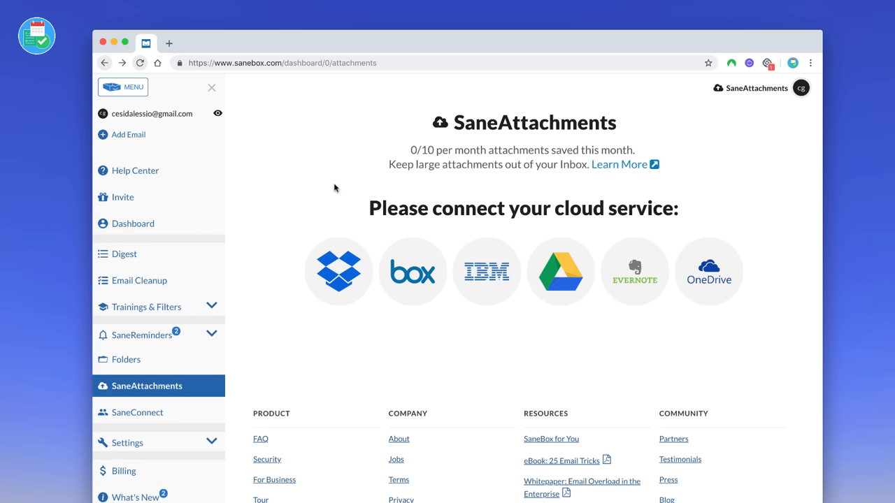
mouse_move(439, 175)
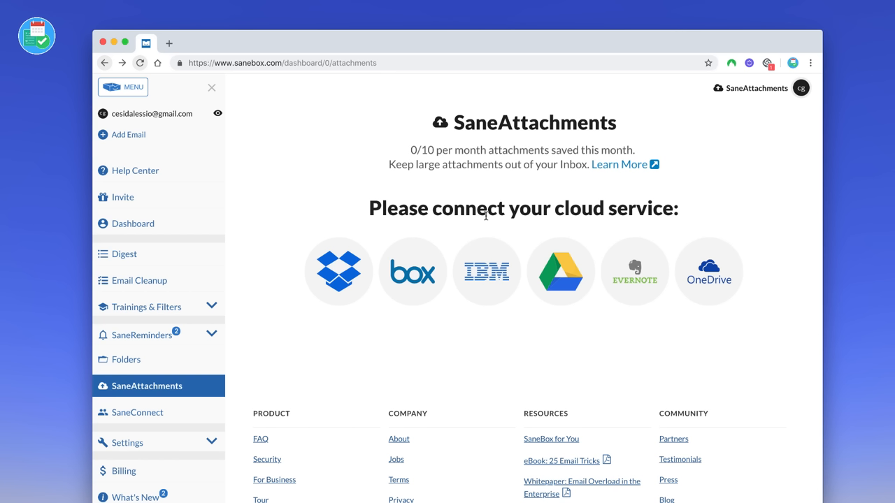
mouse_move(449, 298)
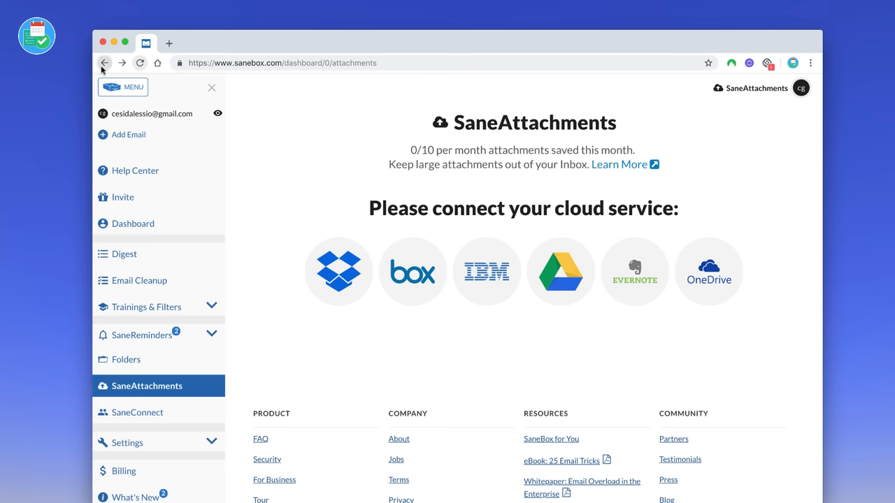
left_click(133, 223)
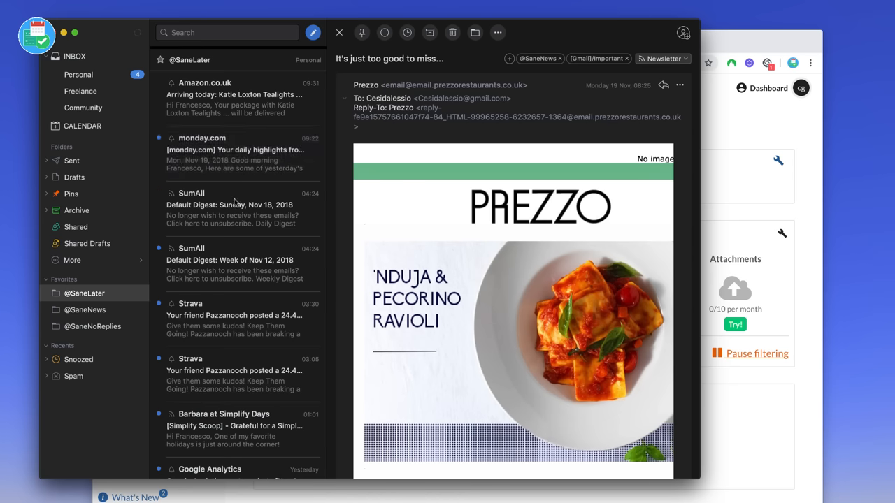
scroll("down", 3)
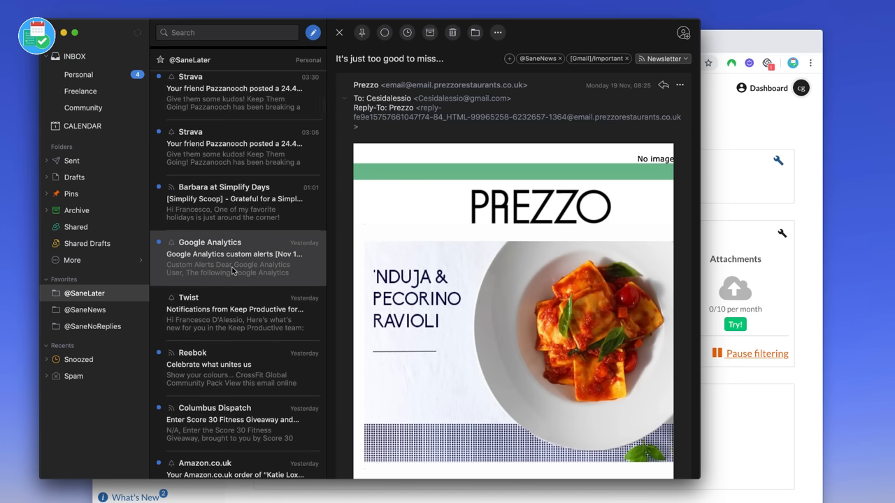
scroll("down", 3)
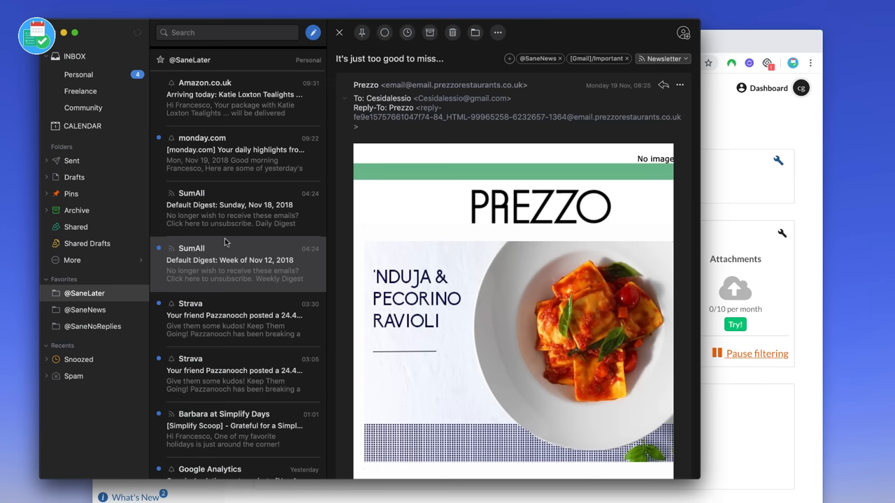
mouse_move(225, 252)
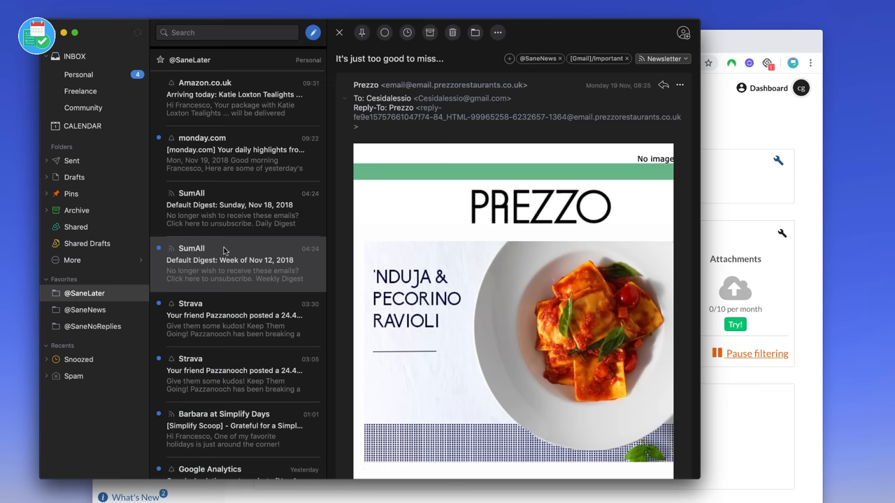
mouse_move(236, 251)
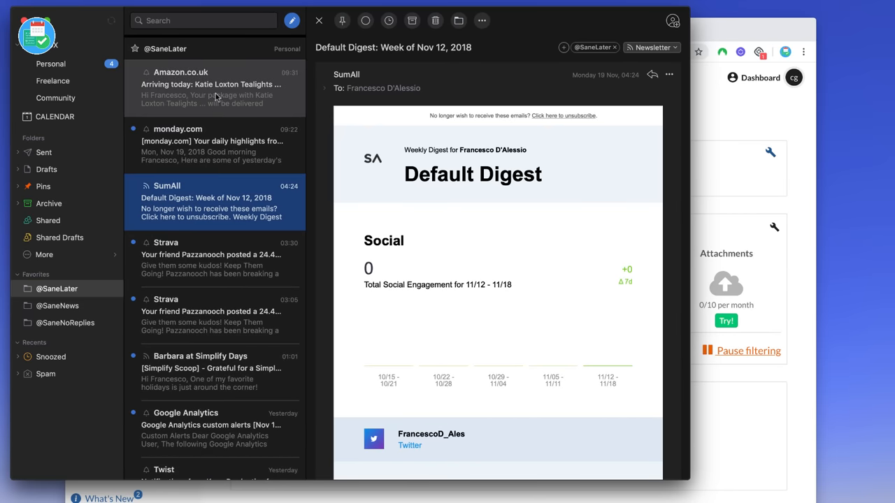
left_click(65, 322)
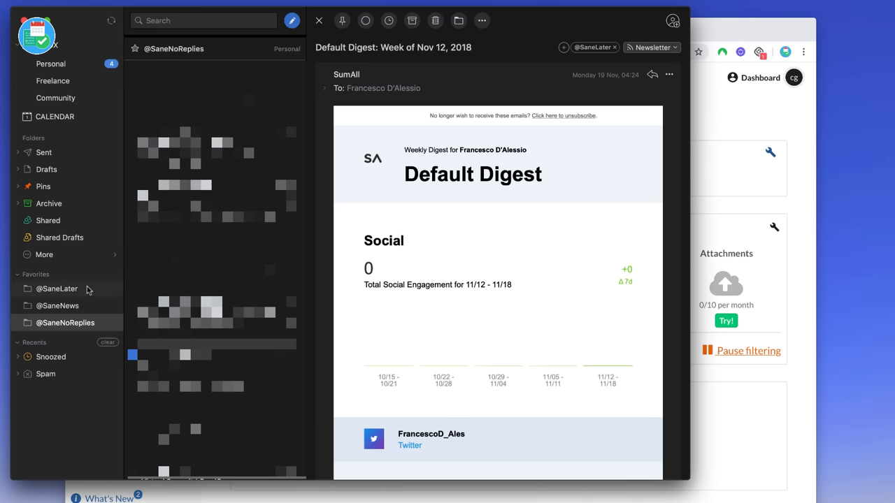
left_click(56, 289)
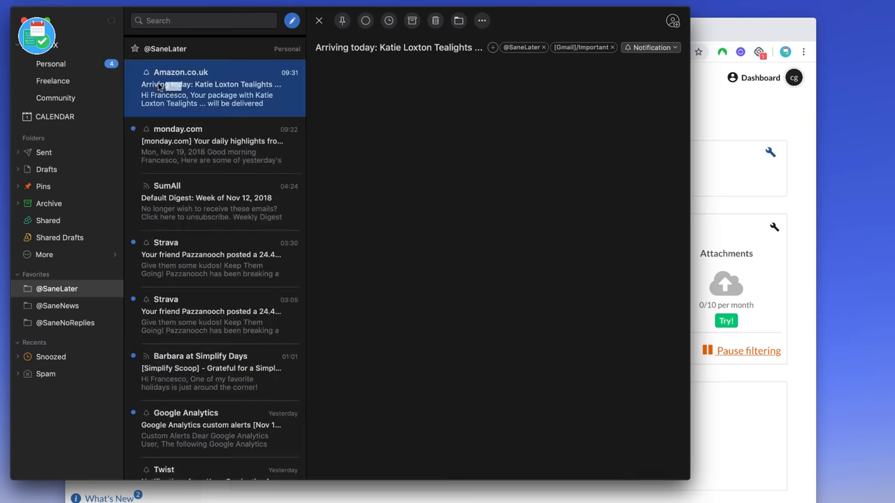
left_click(210, 87)
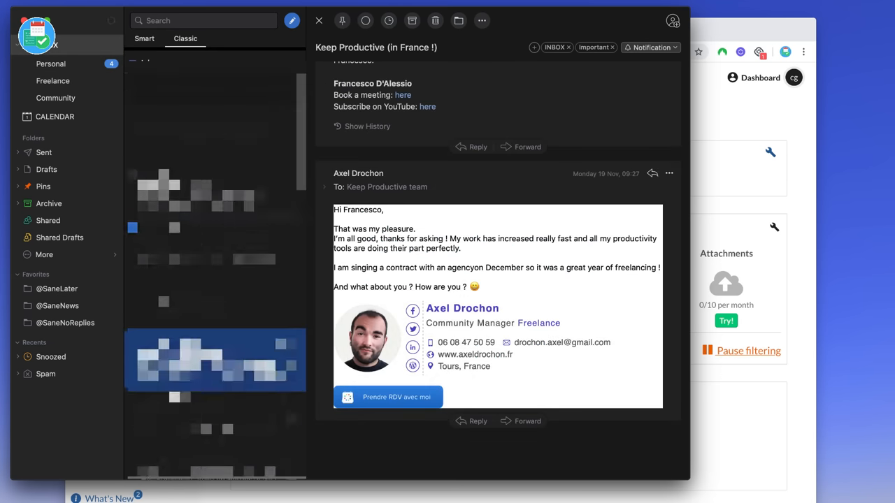
left_click(215, 100)
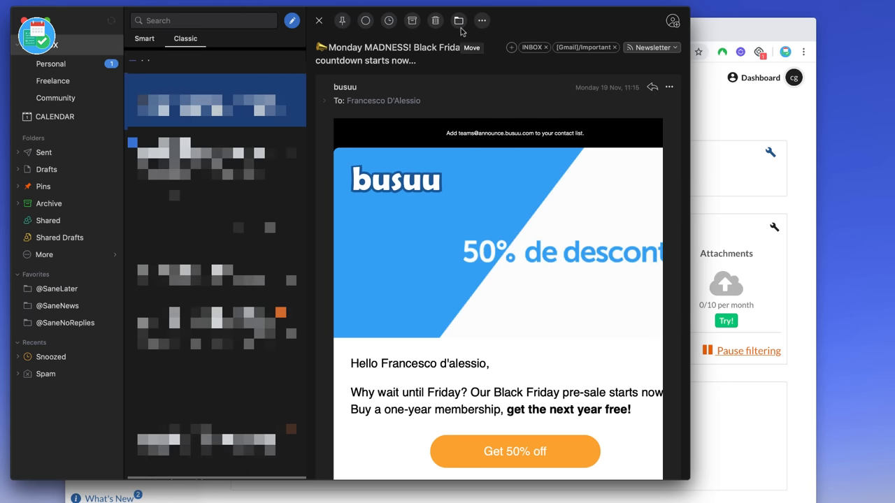
left_click(459, 21)
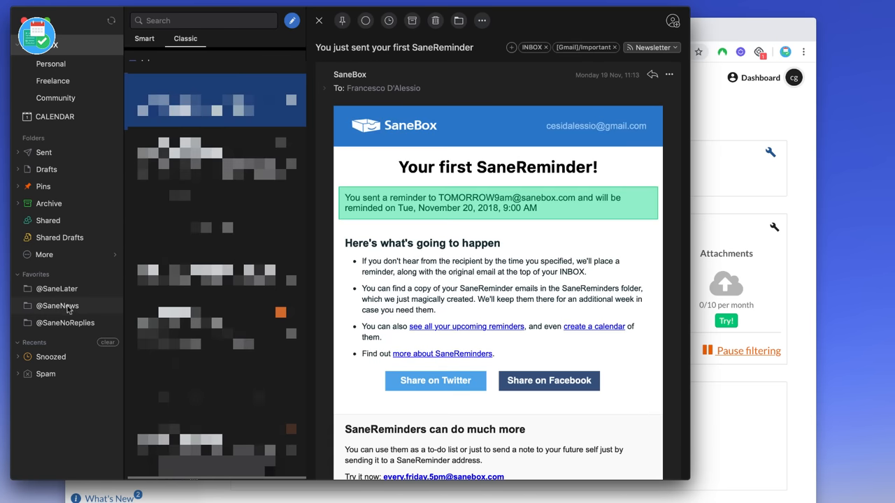
left_click(57, 305)
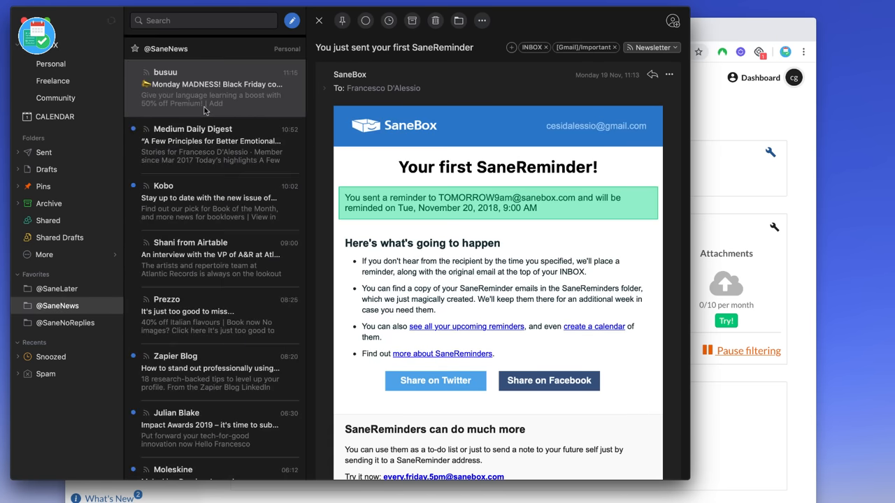
left_click(213, 88)
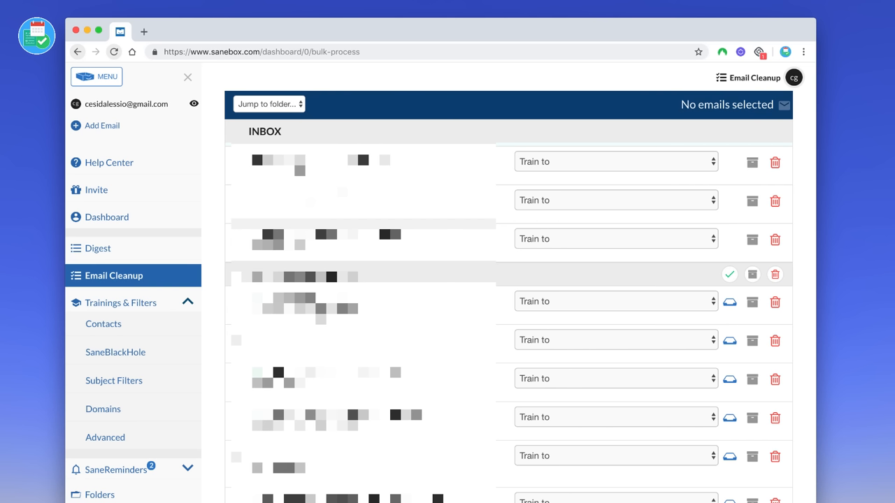
mouse_move(499, 211)
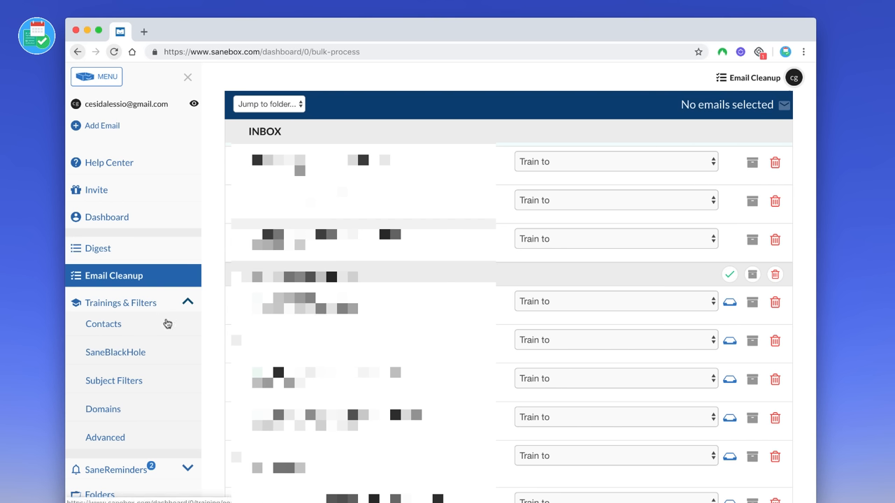
mouse_move(154, 319)
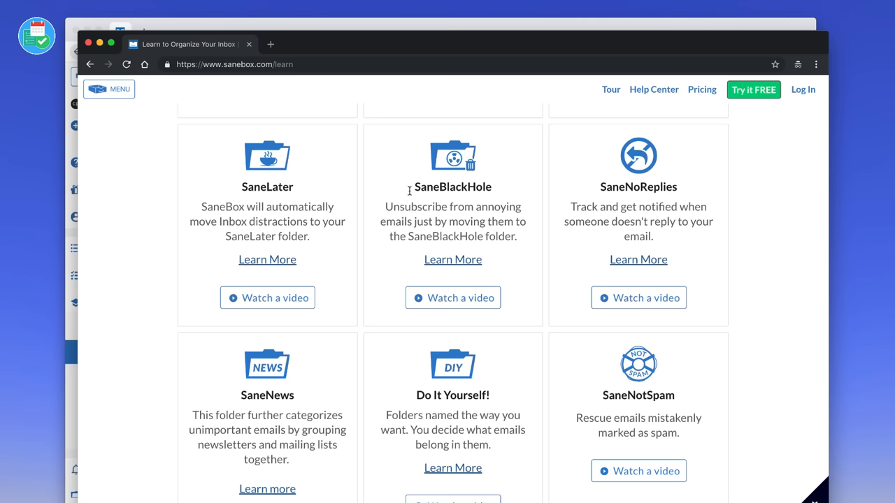
mouse_move(456, 233)
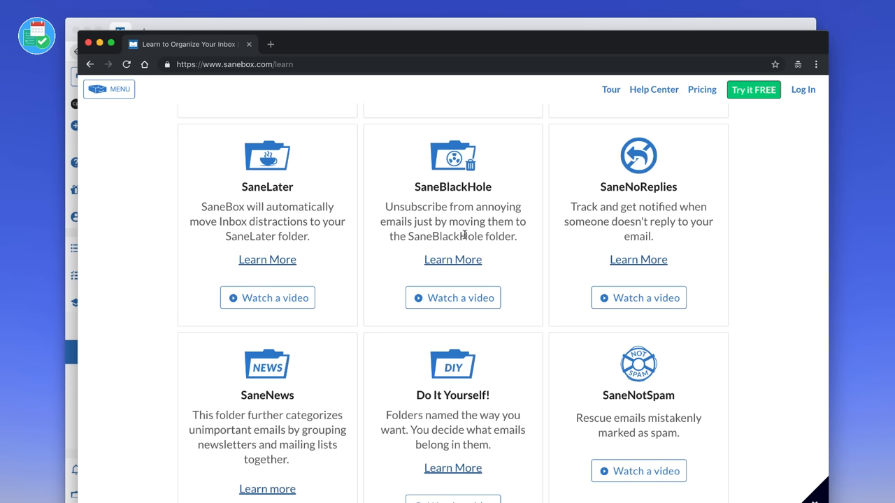
Scroll the Learn page past SaneAttachments, SaneReminders and SaneCC to Do Not Disturb.
scroll("down", 3)
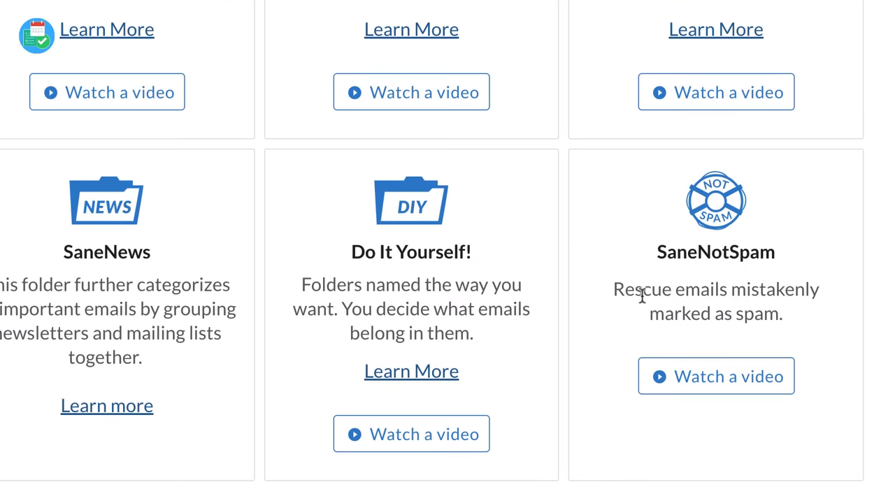
scroll("down", 3)
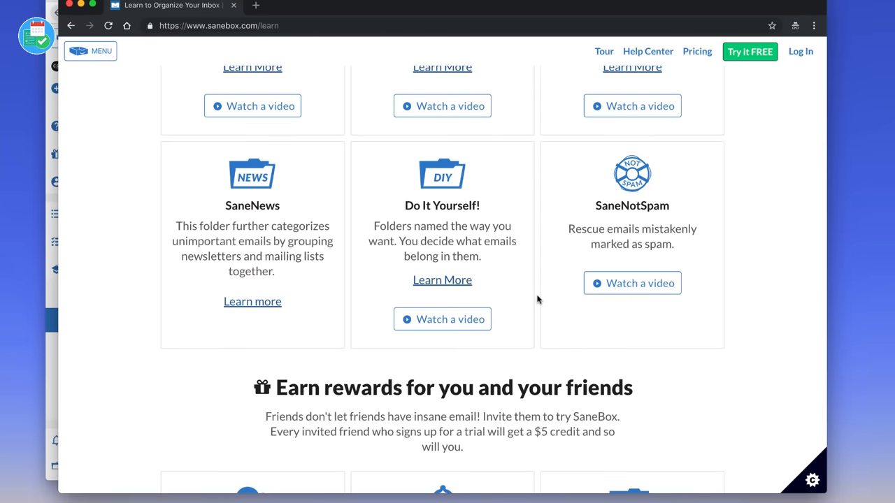
scroll("down", 3)
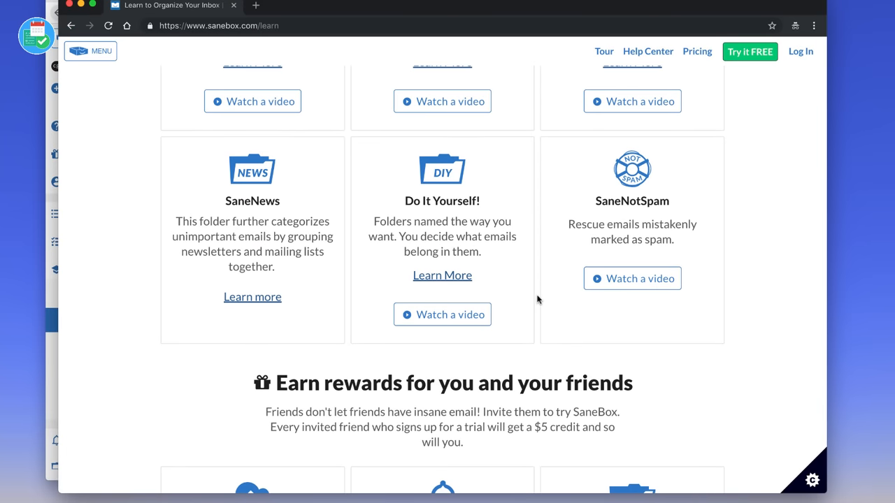
scroll("down", 3)
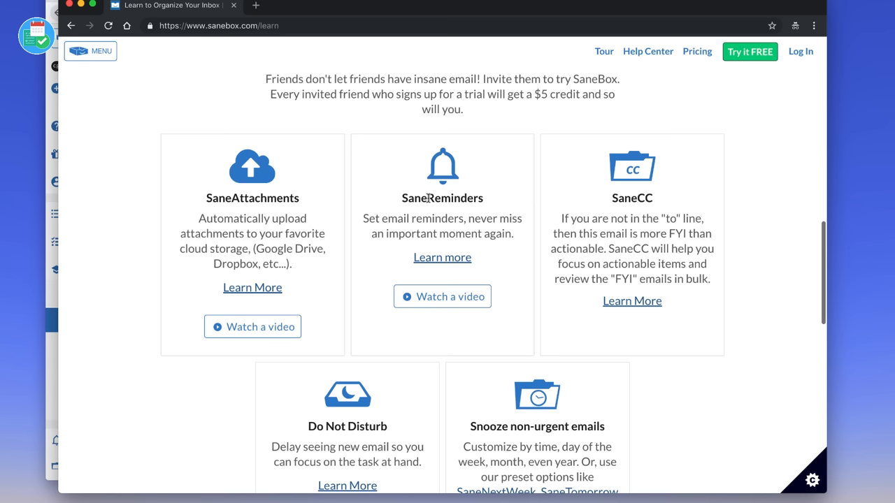
scroll("down", 3)
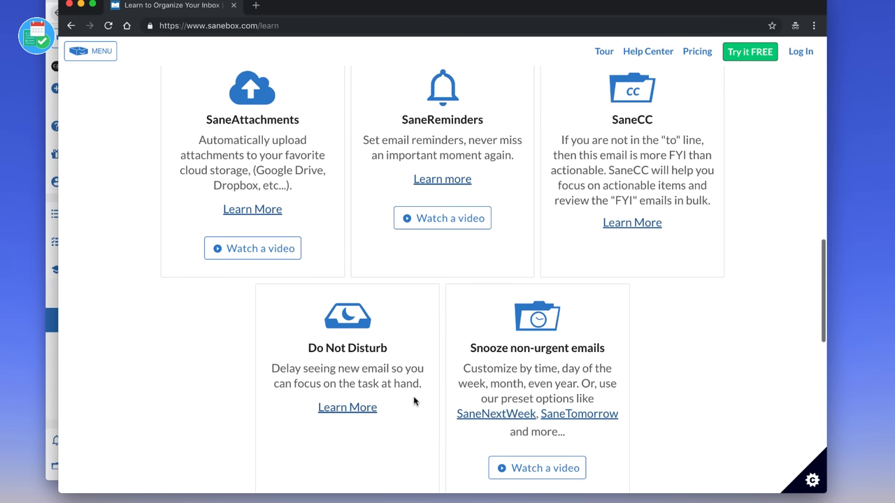
mouse_move(570, 354)
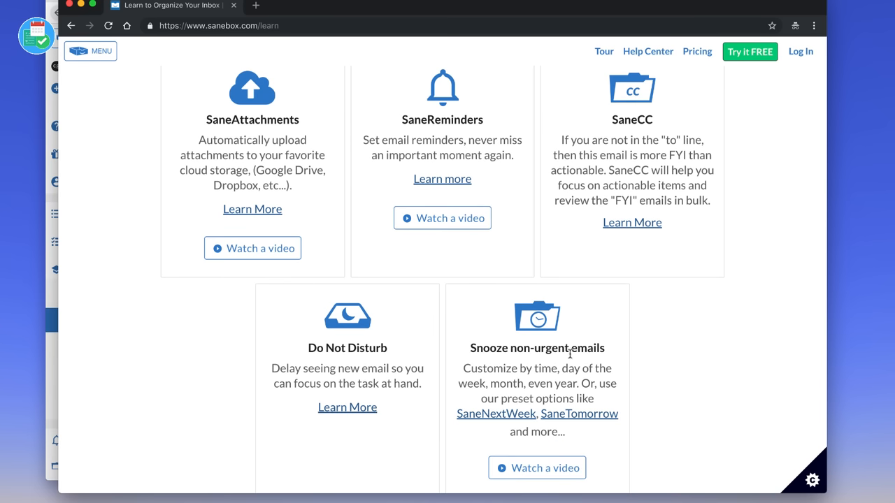
mouse_move(520, 369)
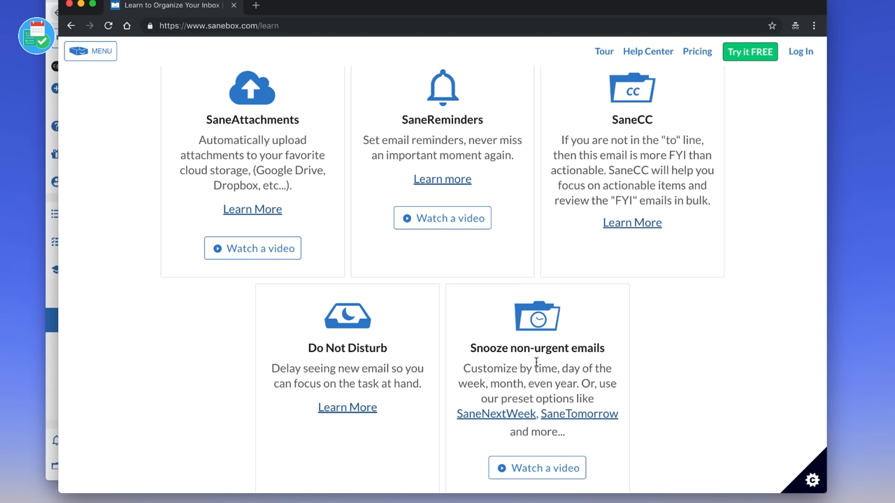
Open SaneBox Pricing and scroll through the monthly Snack $7, Lunch $12, Dinner $36 plans.
left_click(696, 51)
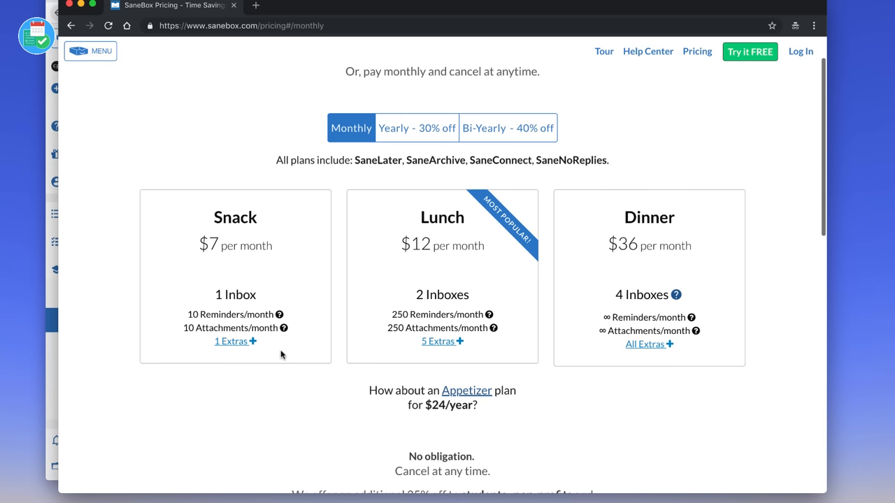
mouse_move(413, 295)
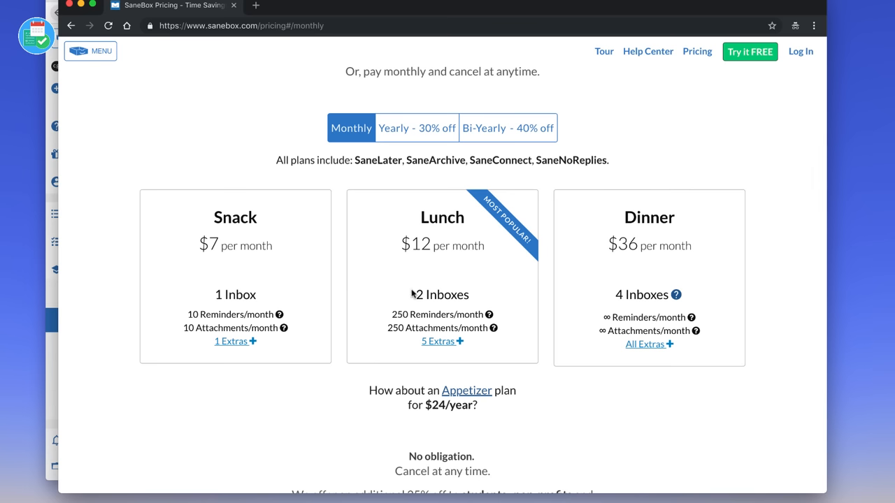
mouse_move(243, 262)
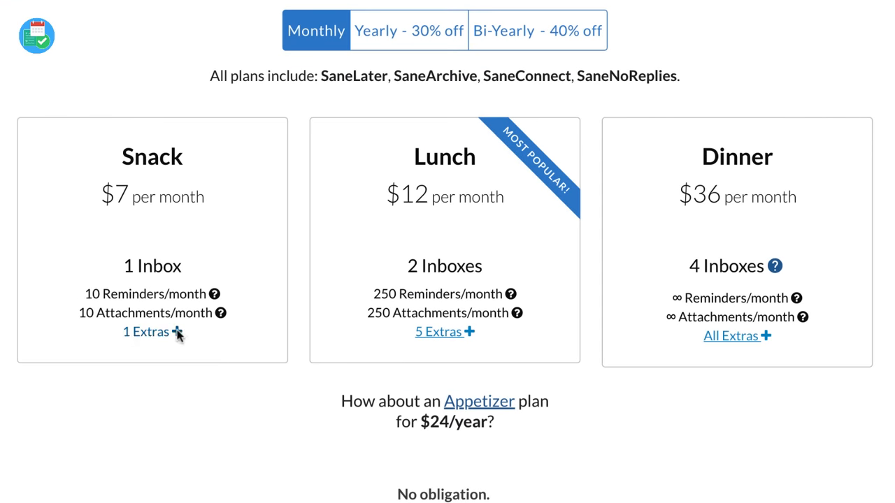
scroll("down", 3)
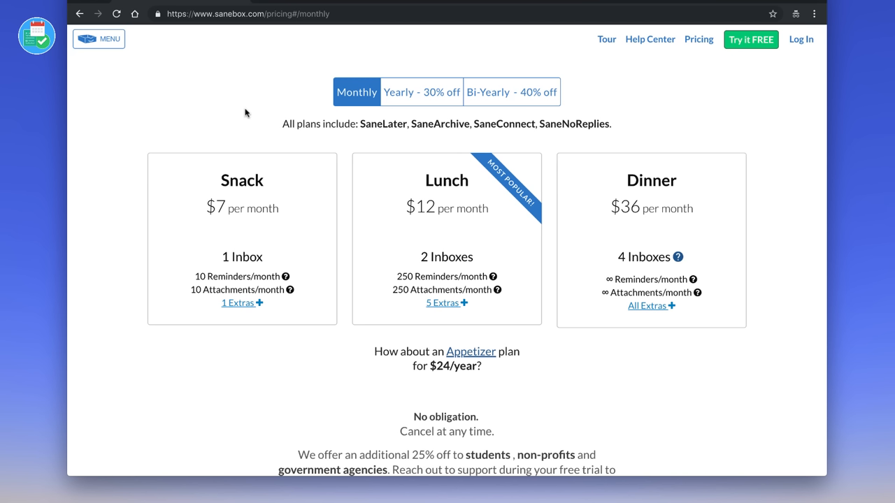
mouse_move(269, 320)
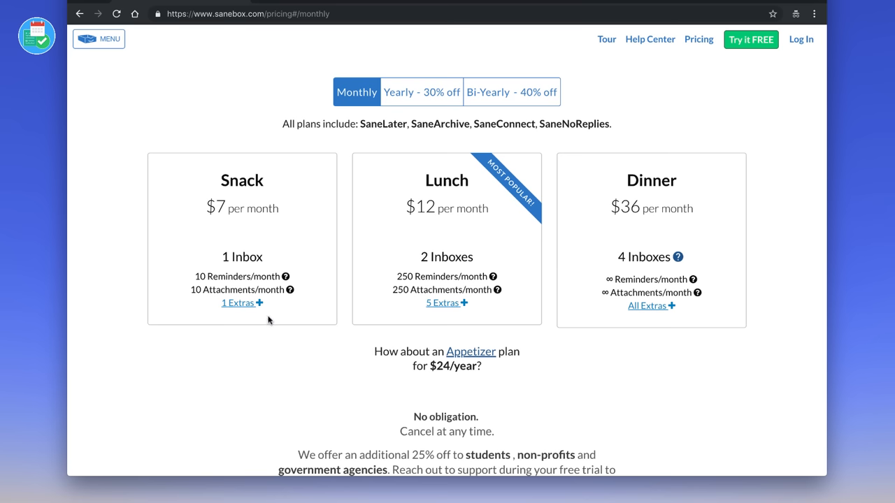
mouse_move(417, 148)
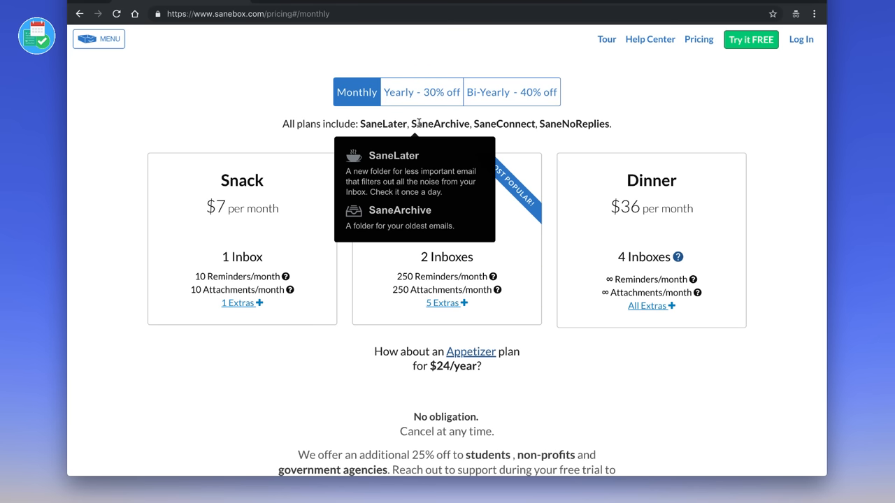
mouse_move(423, 217)
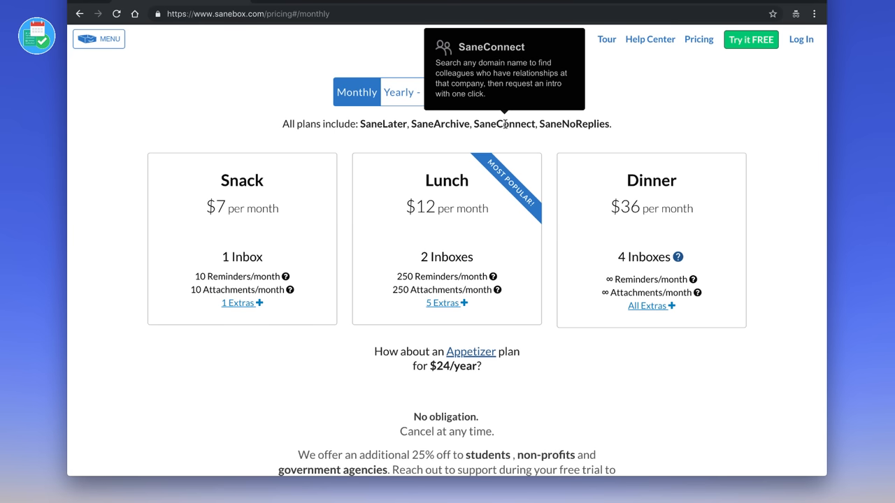
mouse_move(502, 103)
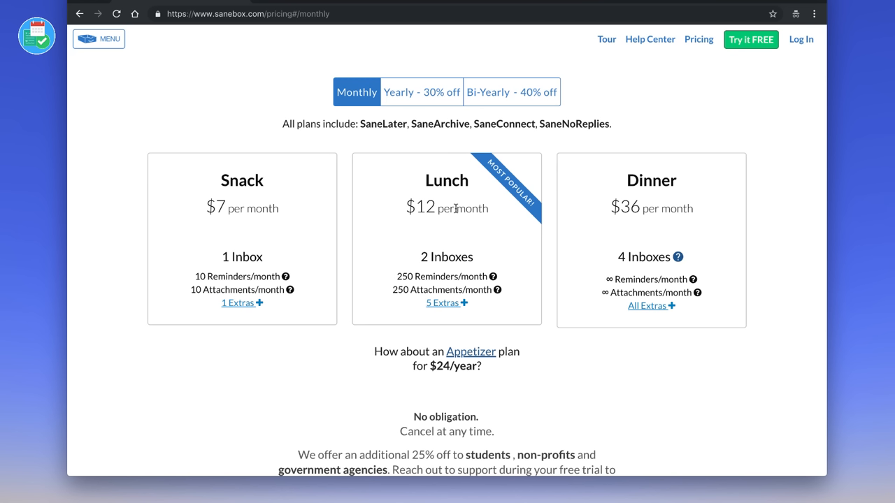
mouse_move(413, 103)
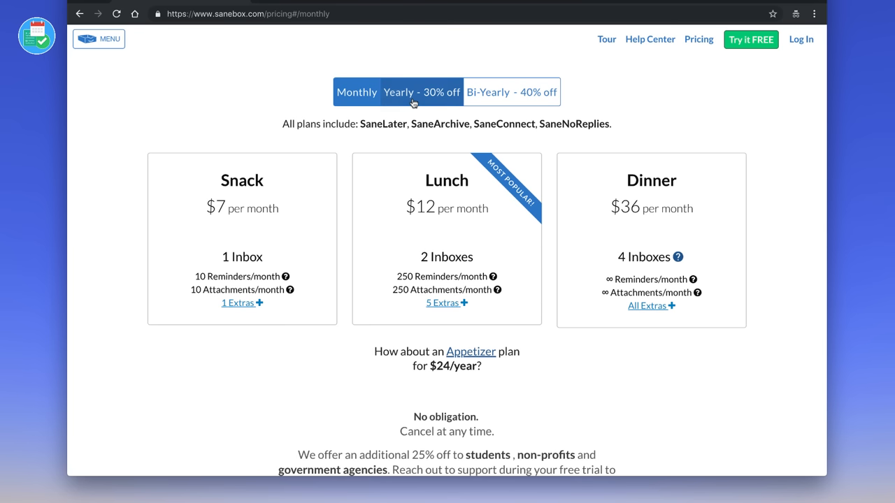
left_click(422, 92)
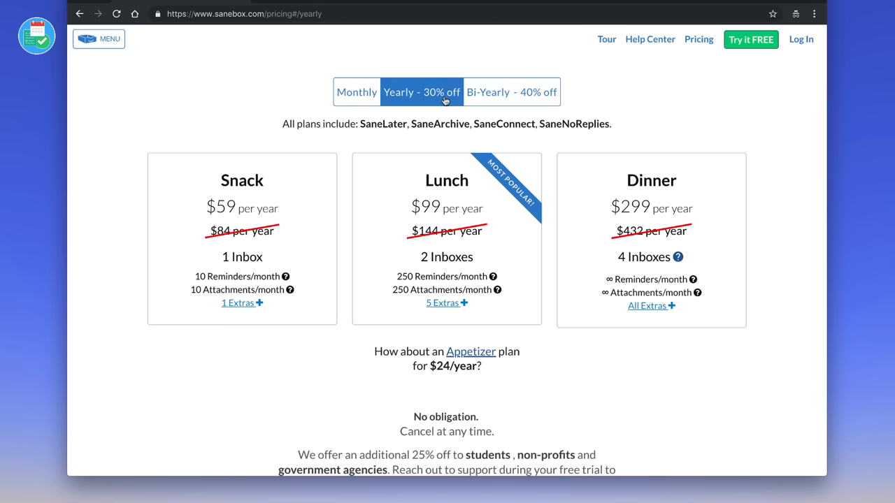
left_click(512, 92)
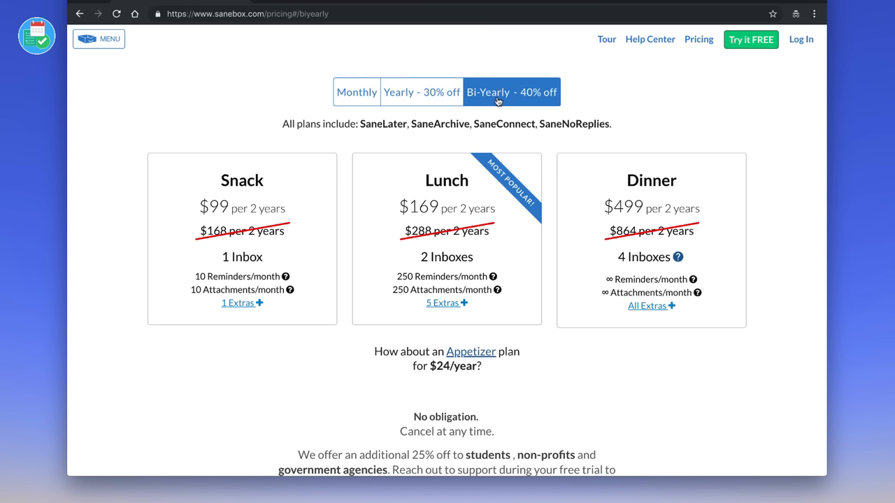
mouse_move(526, 96)
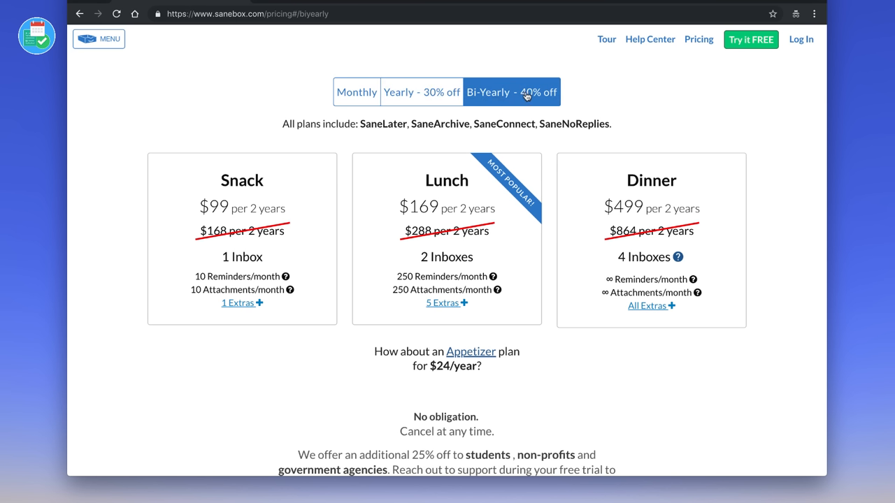
left_click(356, 91)
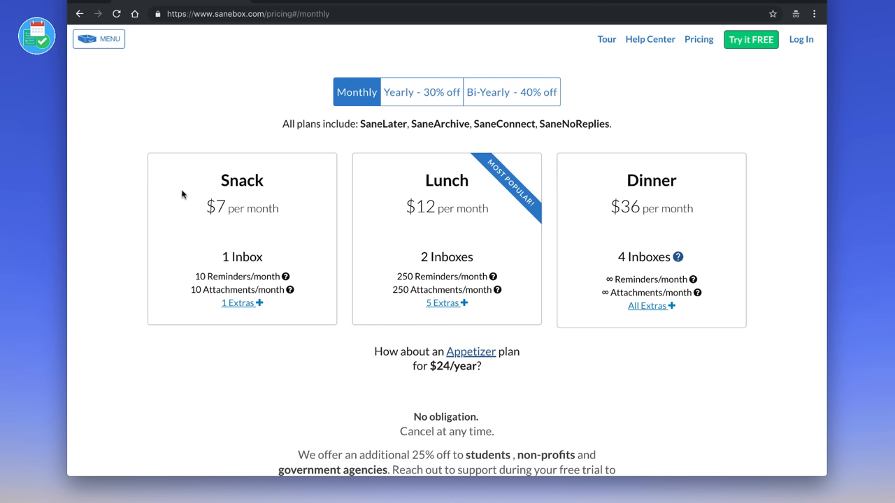
mouse_move(214, 335)
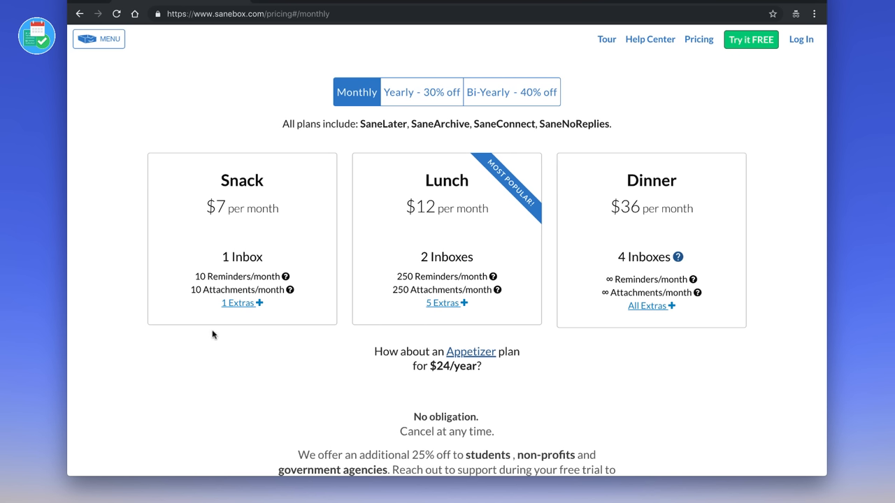
mouse_move(467, 201)
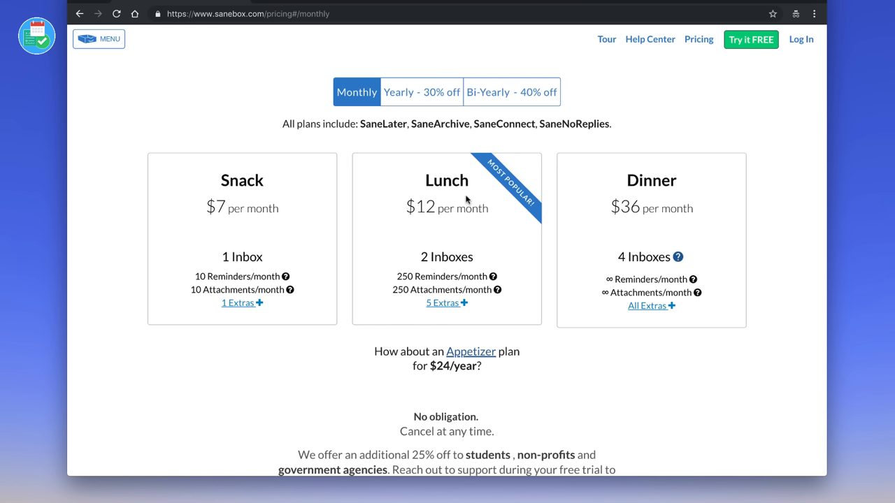
left_click(421, 91)
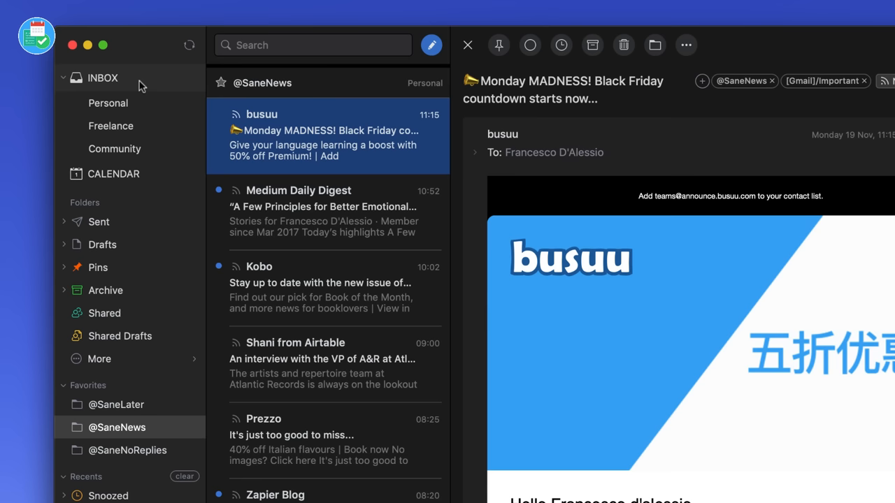
mouse_move(140, 474)
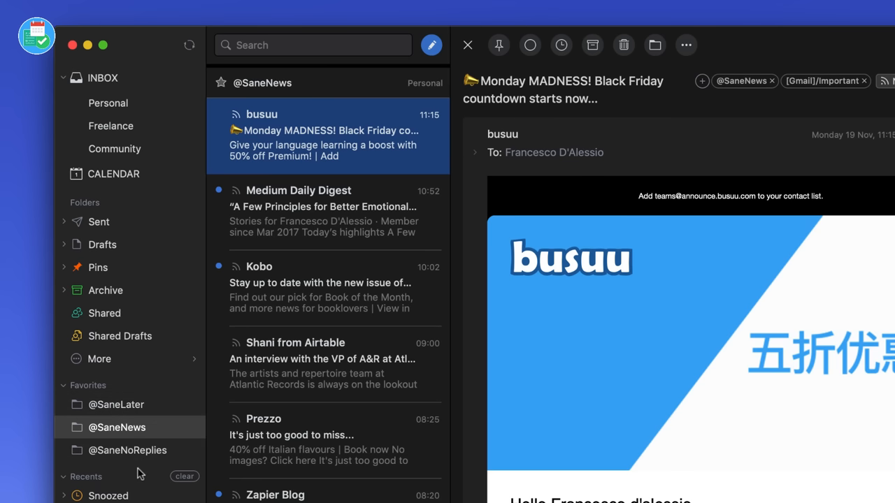
mouse_move(91, 389)
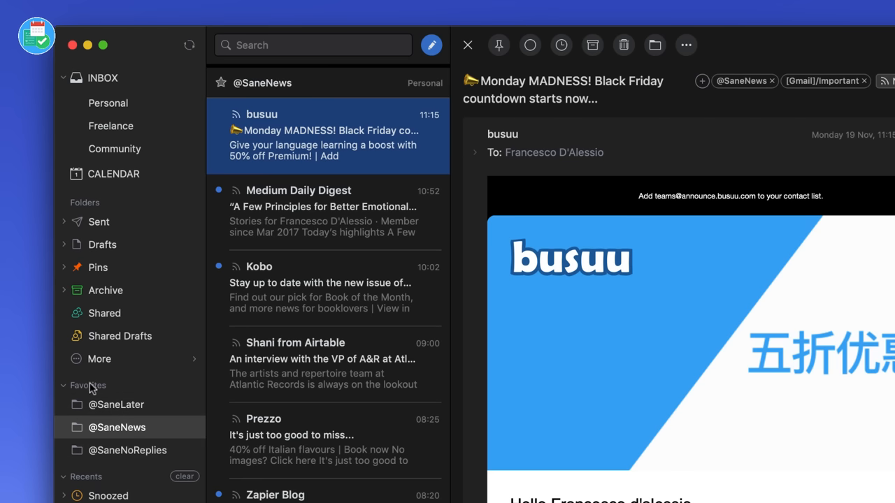
mouse_move(108, 390)
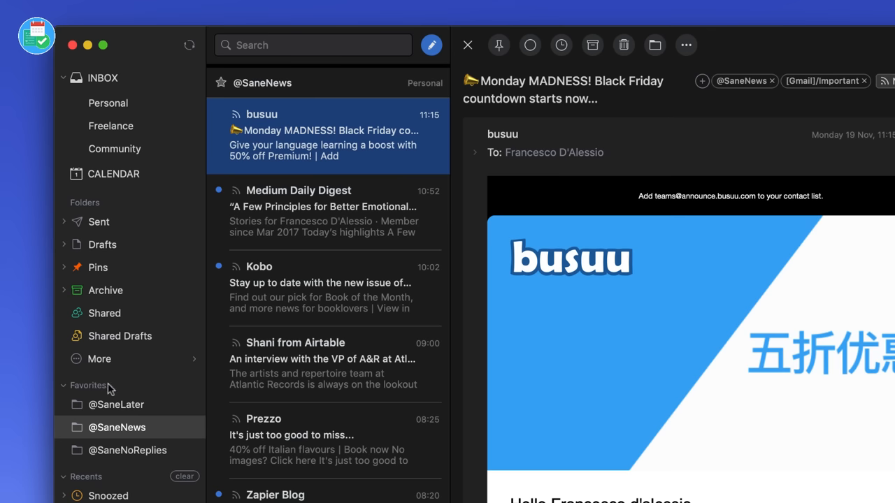
left_click(116, 405)
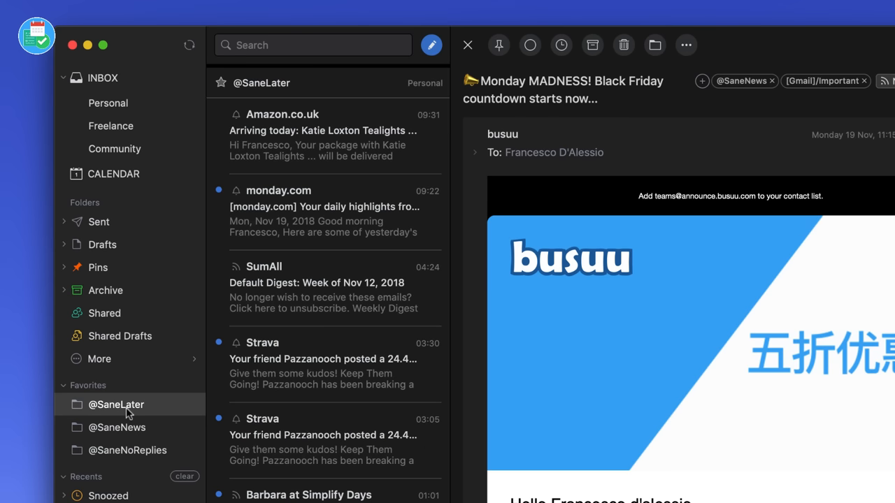